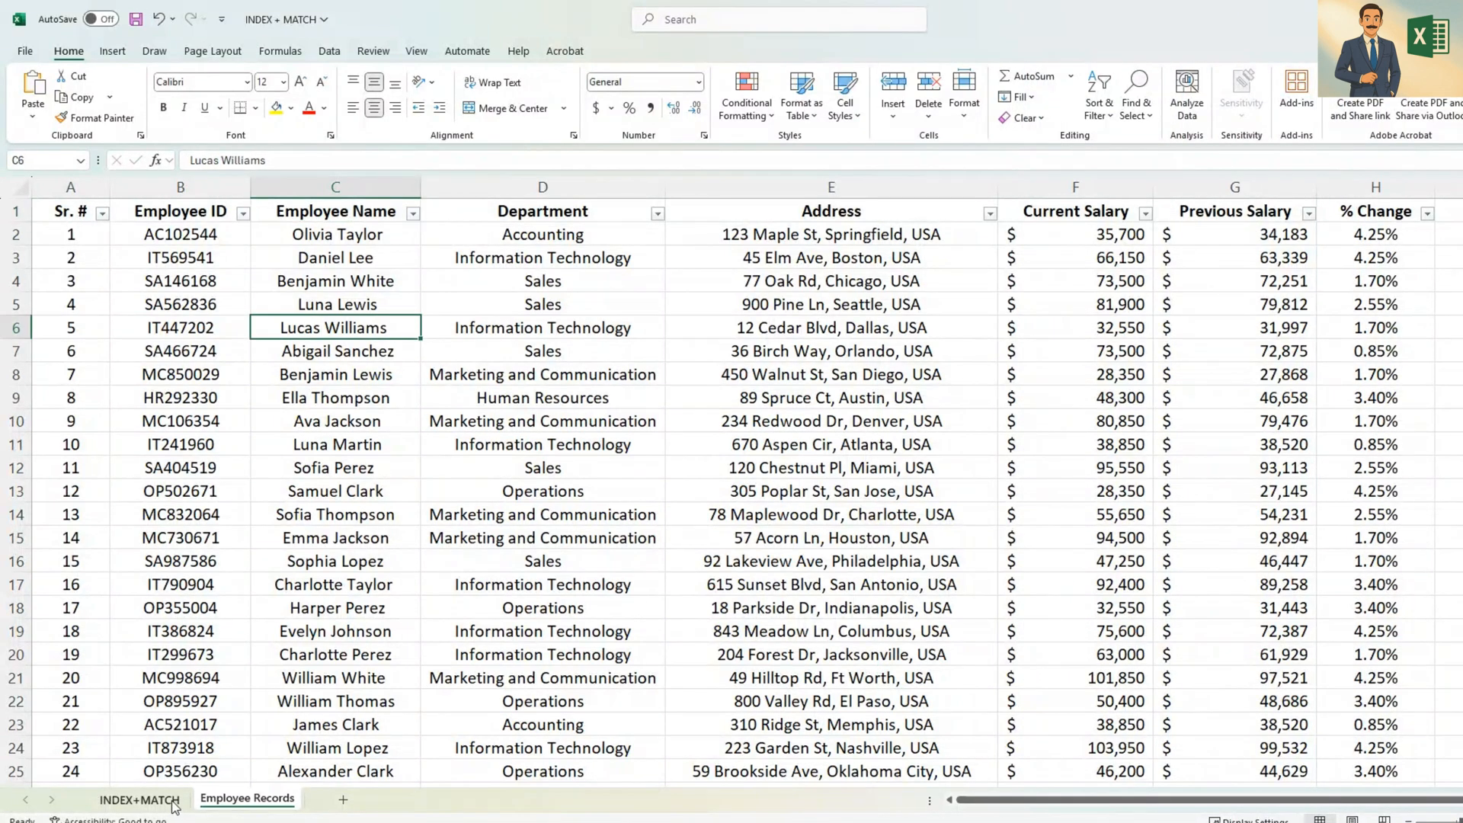
# - Go to the INDEX+MATCH sheet, review the ten IDs in column B and select C3
pyautogui.click(140, 799)
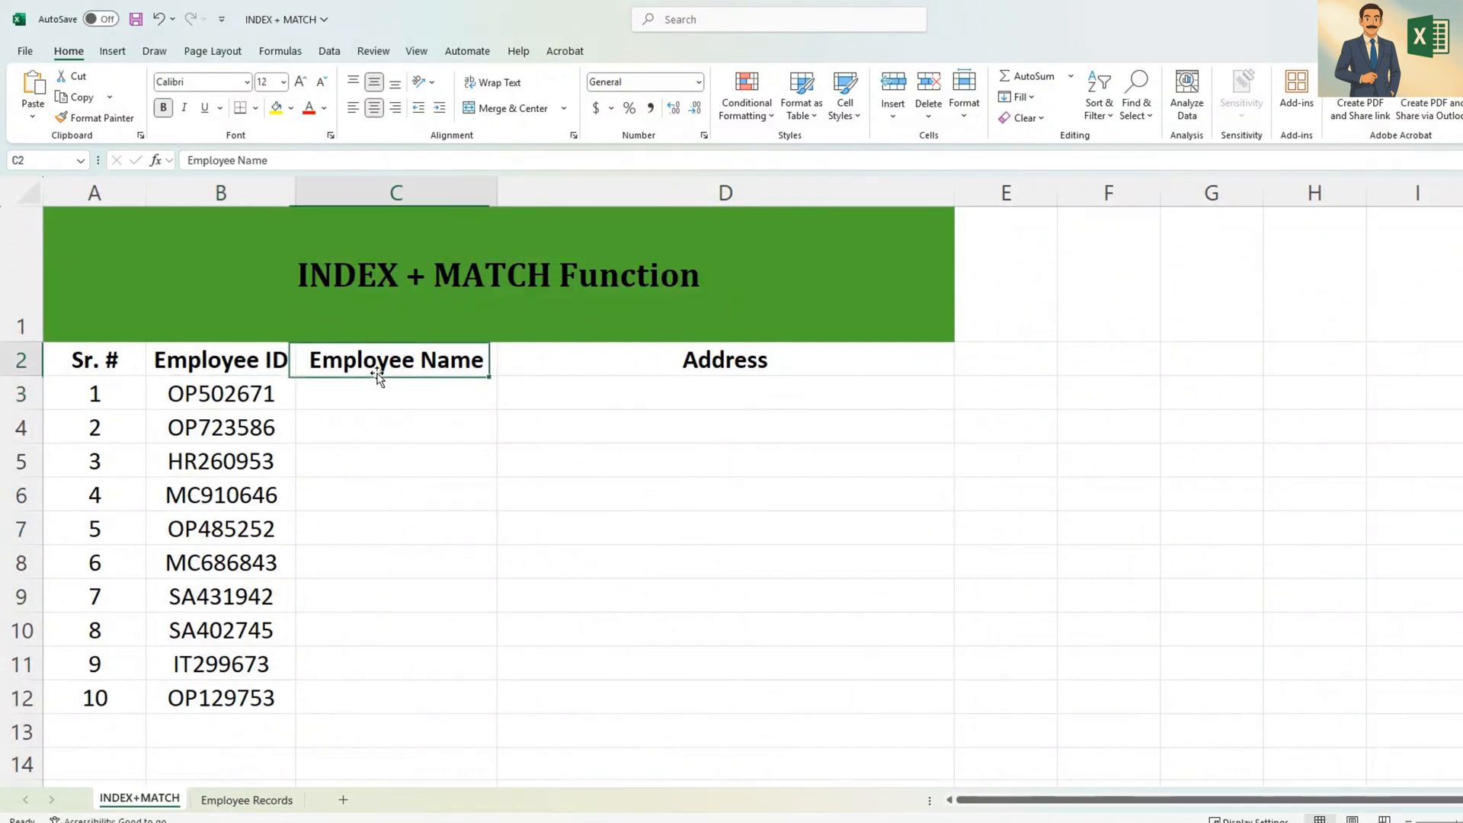
pyautogui.moveTo(220, 393); pyautogui.dragTo(219, 696)
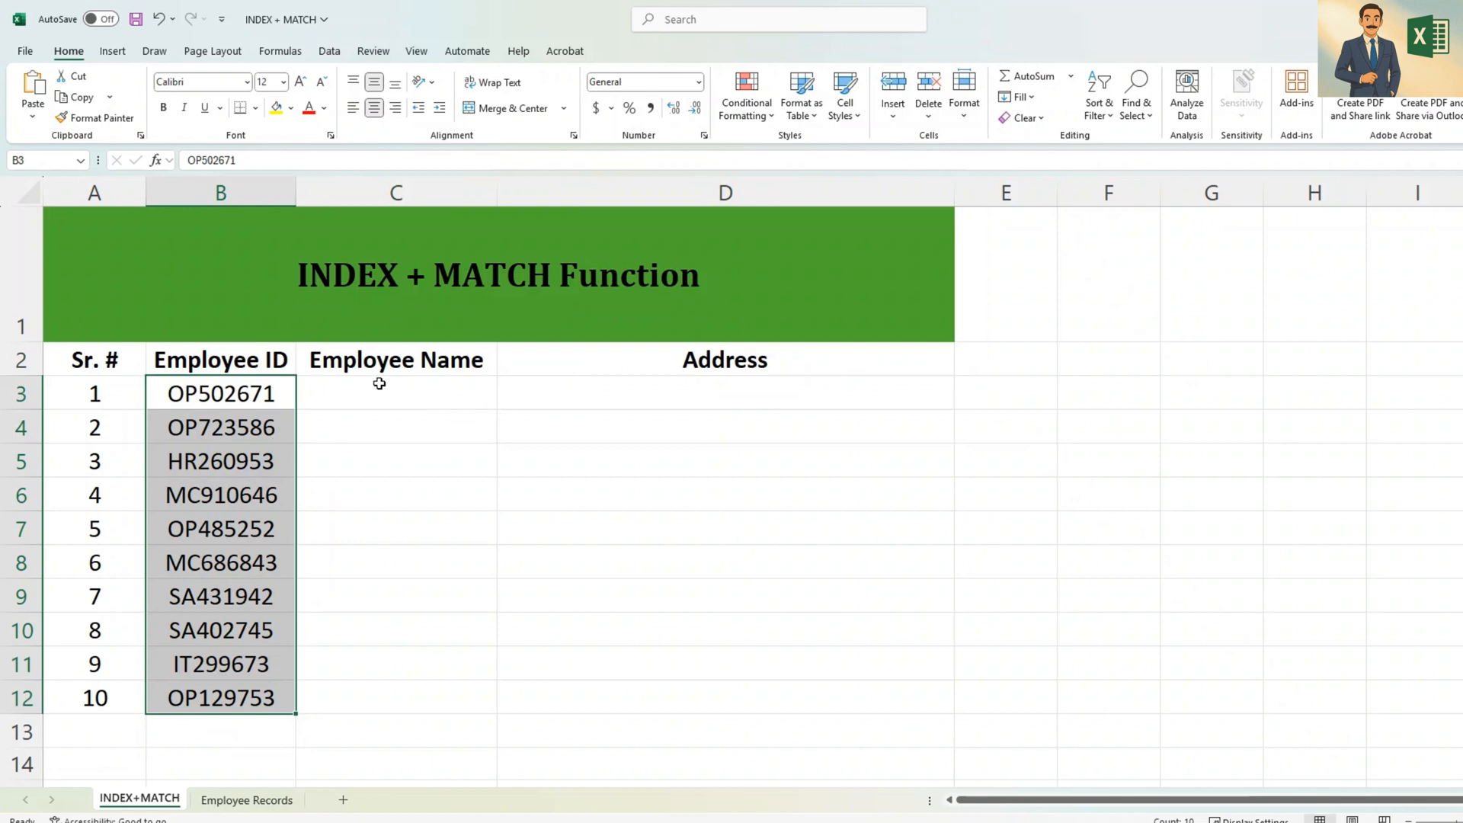
pyautogui.click(395, 393)
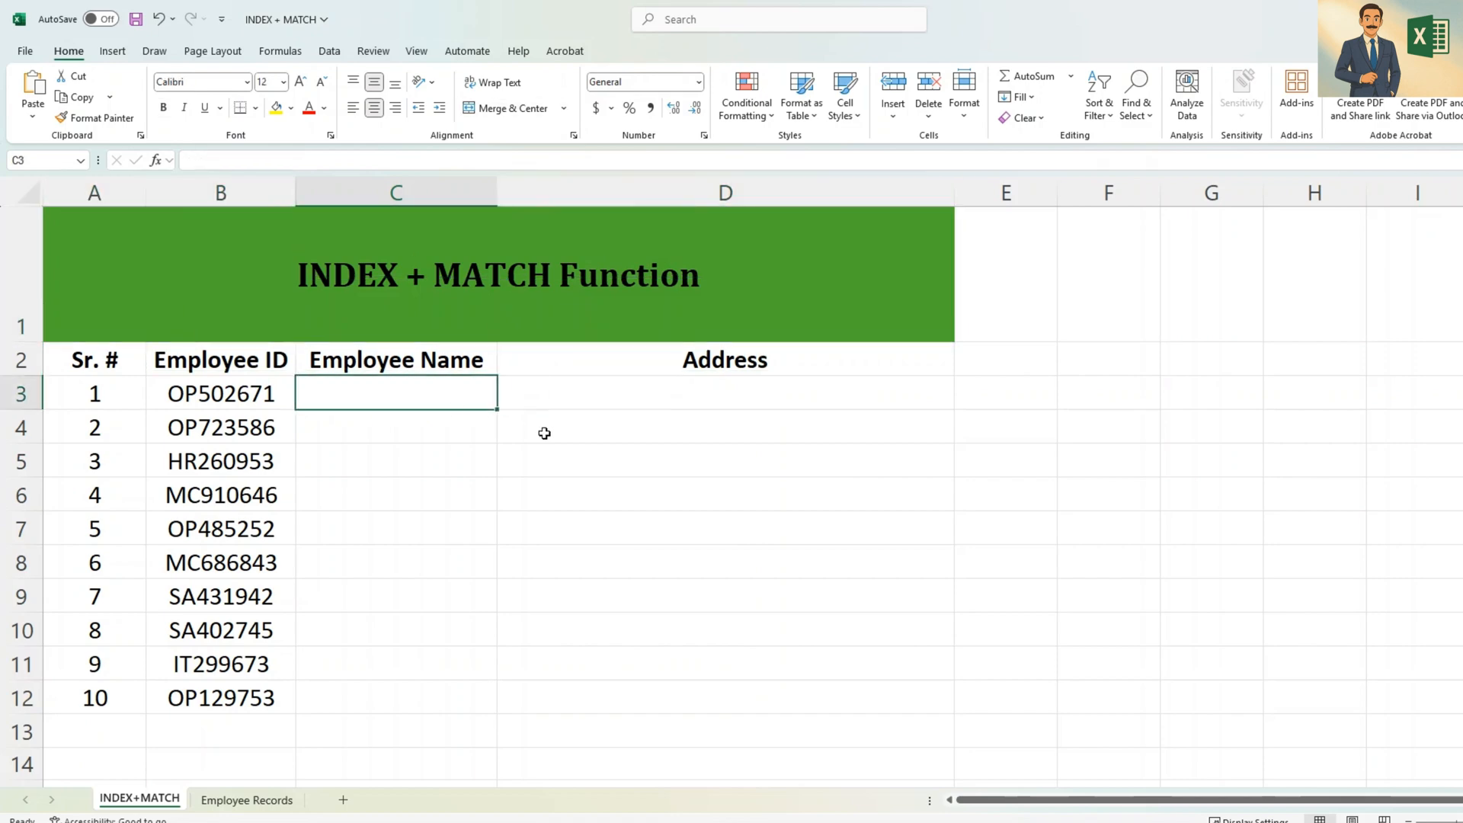
# - Begin =INDEX( in C3 with the Employee Records name column C1:C251 as the return range
pyautogui.write('=')
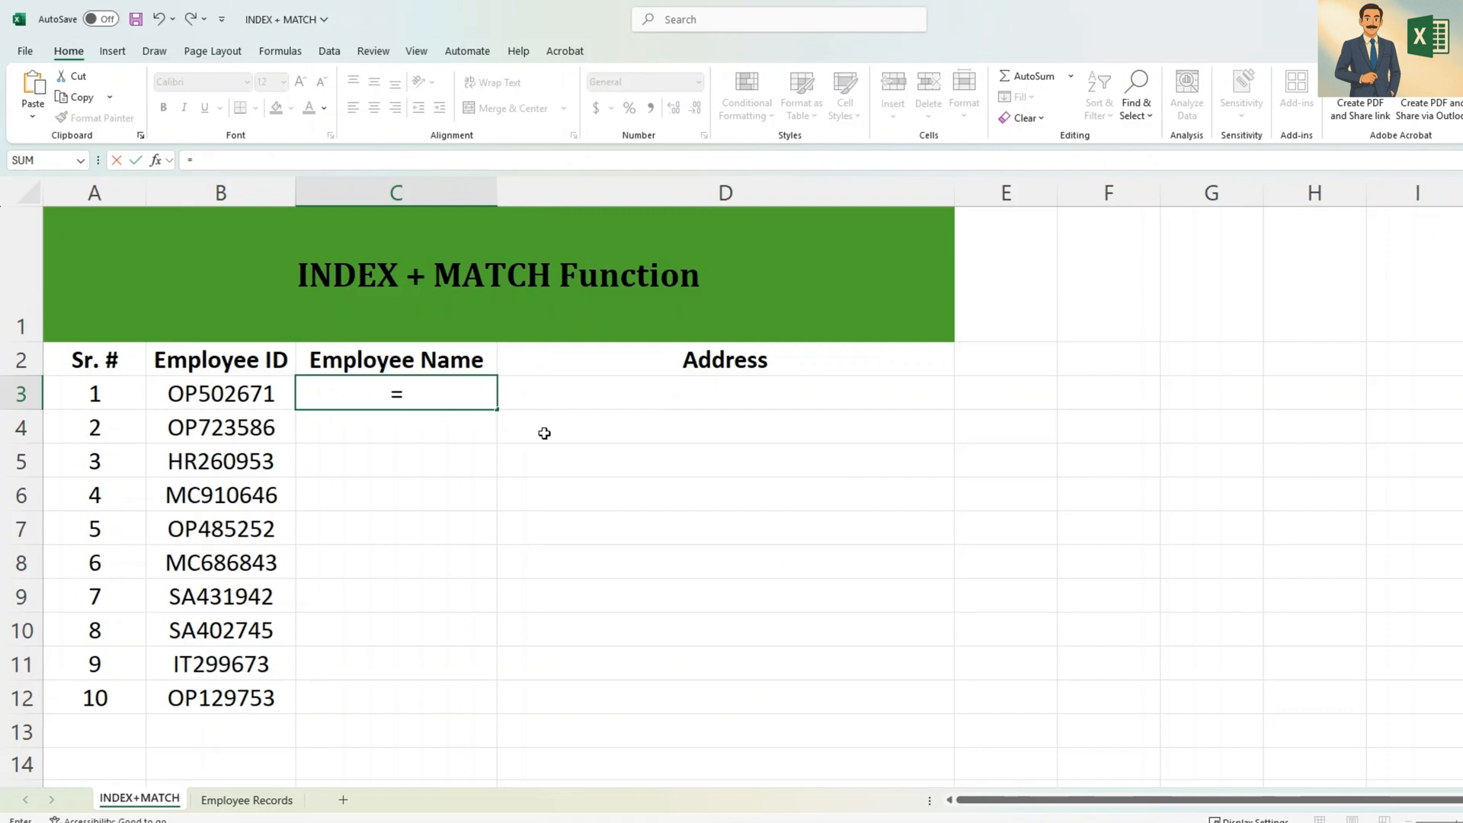
pyautogui.write('INDEX(')
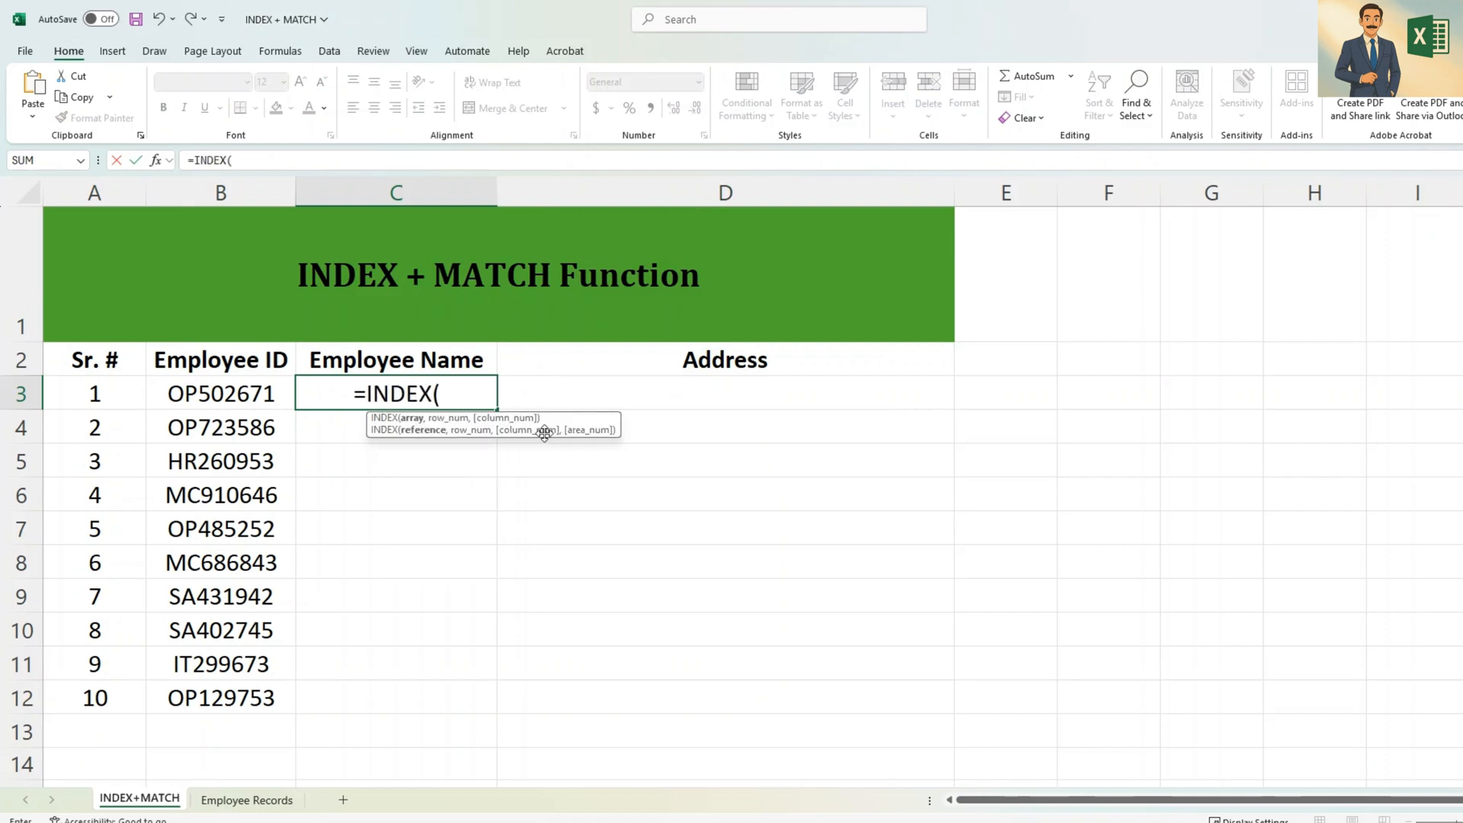
pyautogui.moveTo(542, 433)
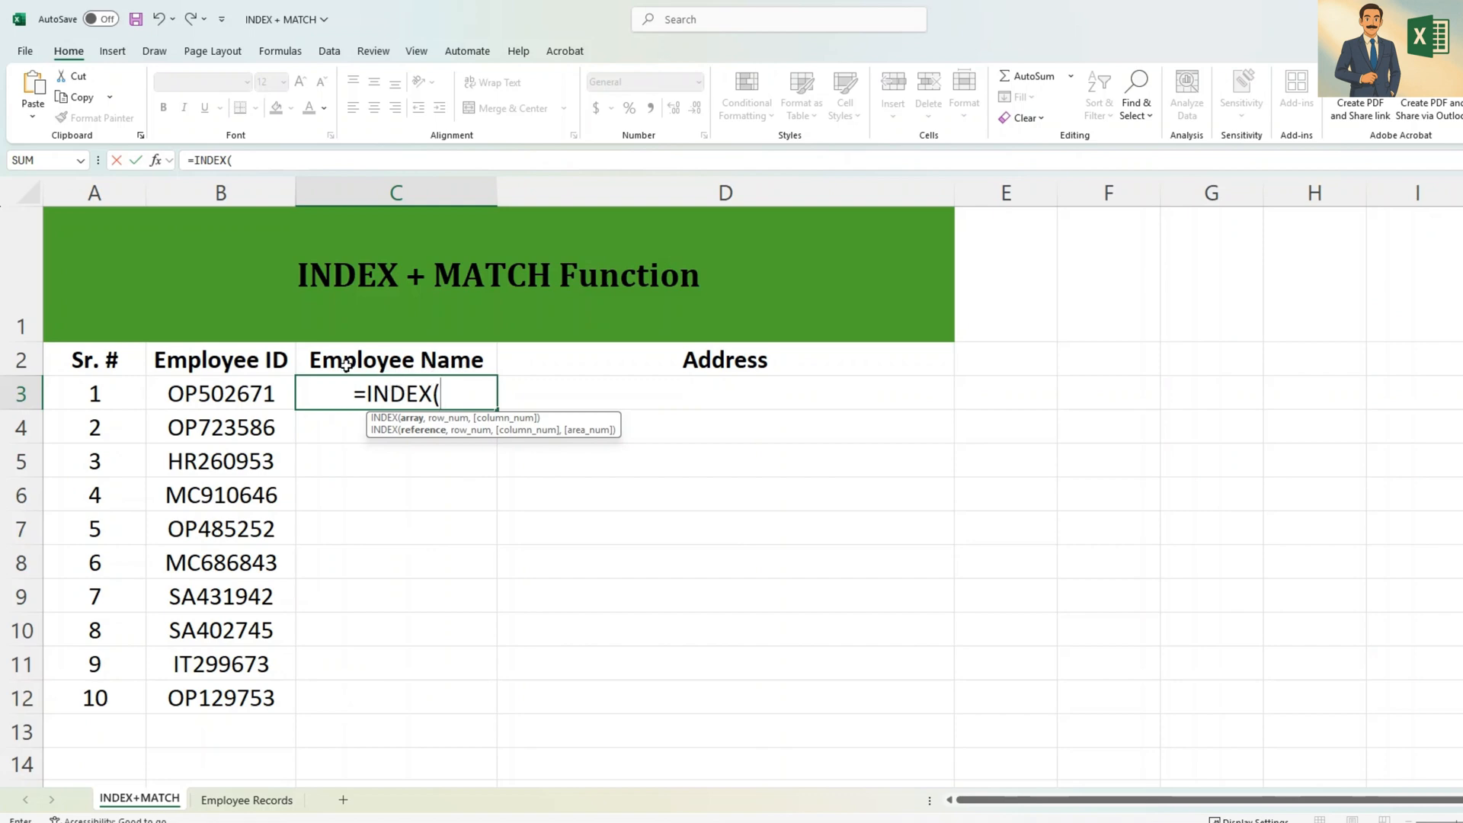
pyautogui.click(247, 799)
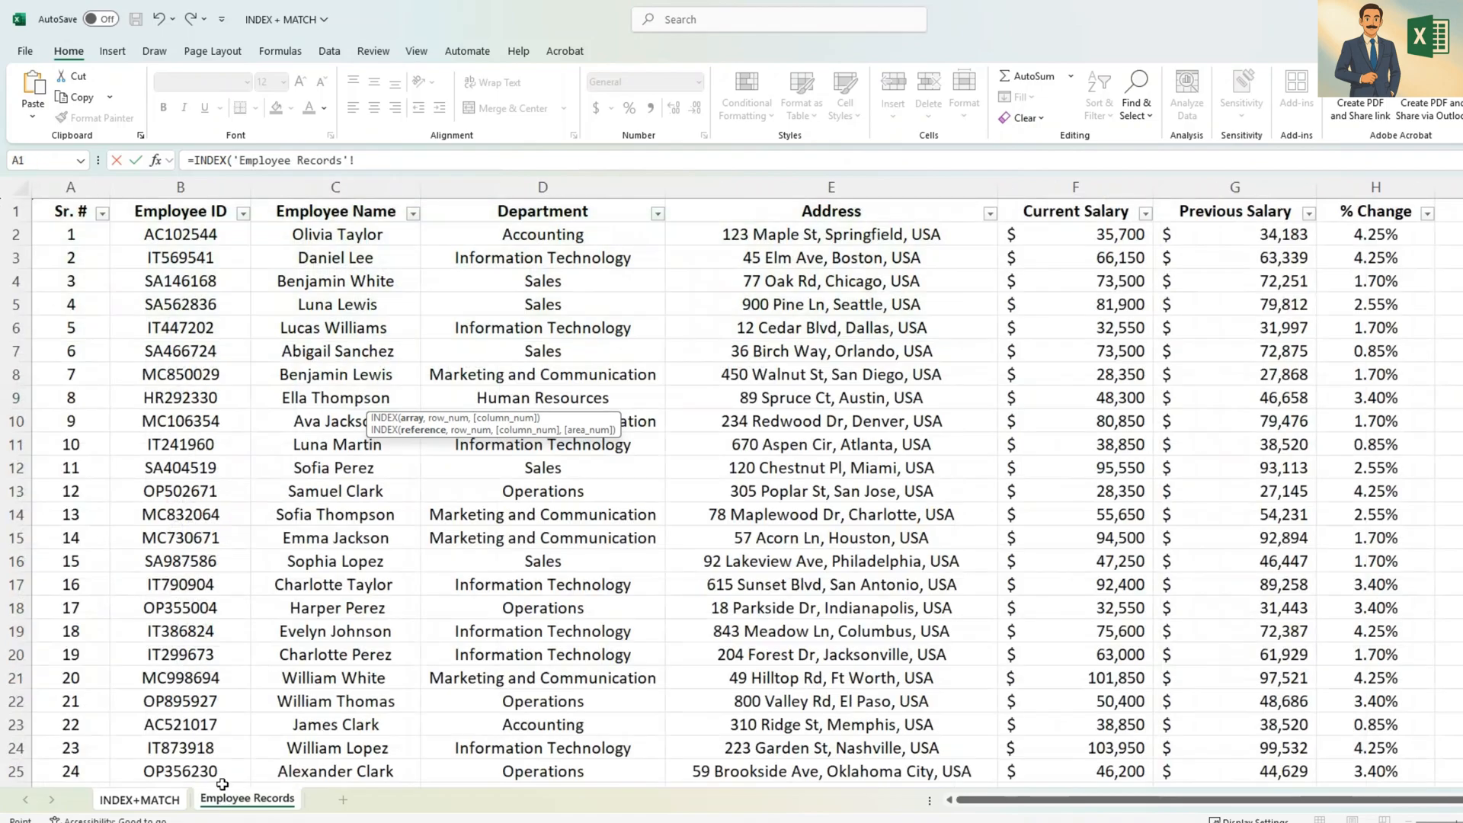
pyautogui.click(335, 210)
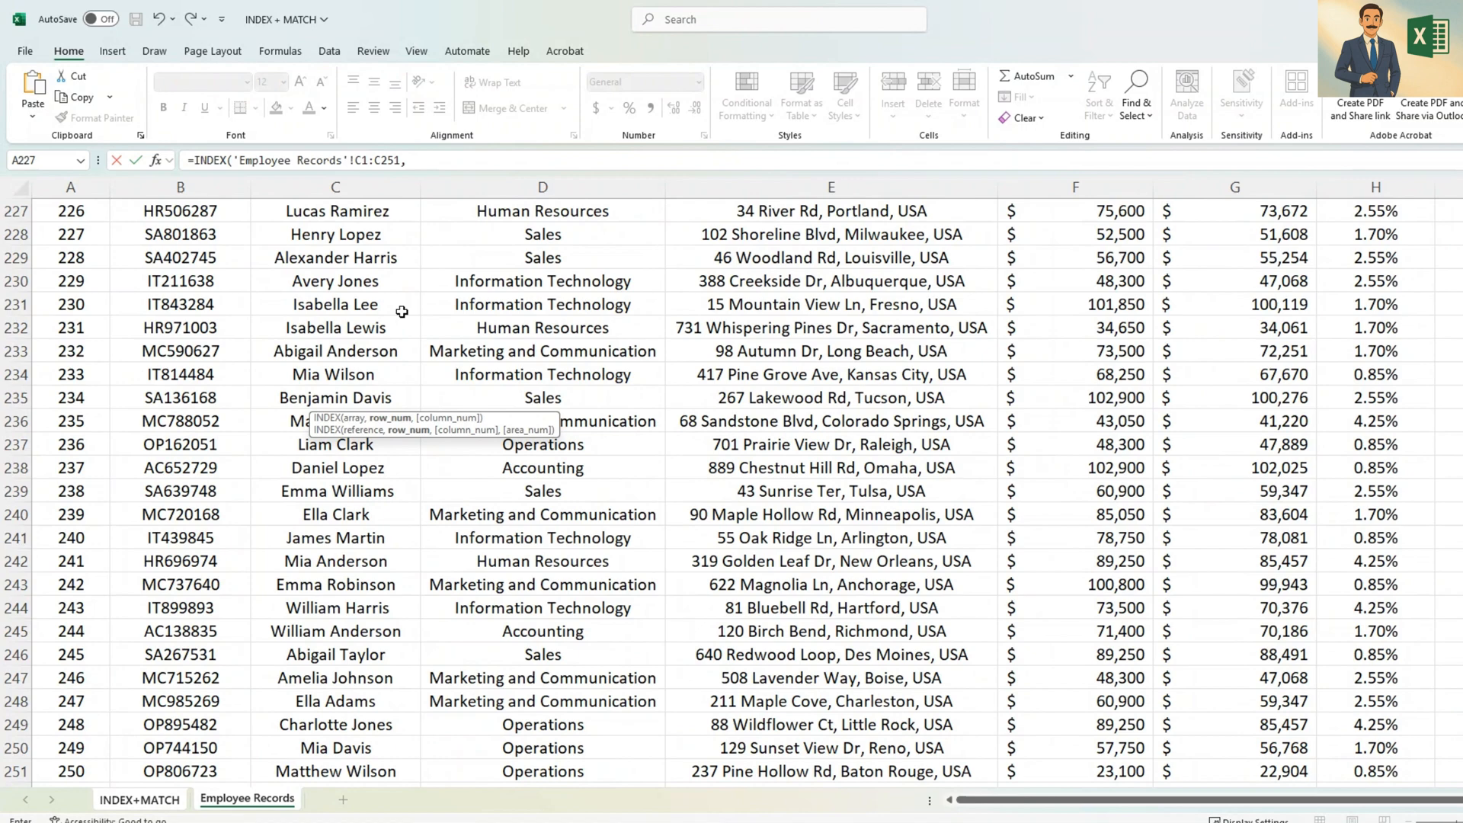
pyautogui.write('MATCH(')
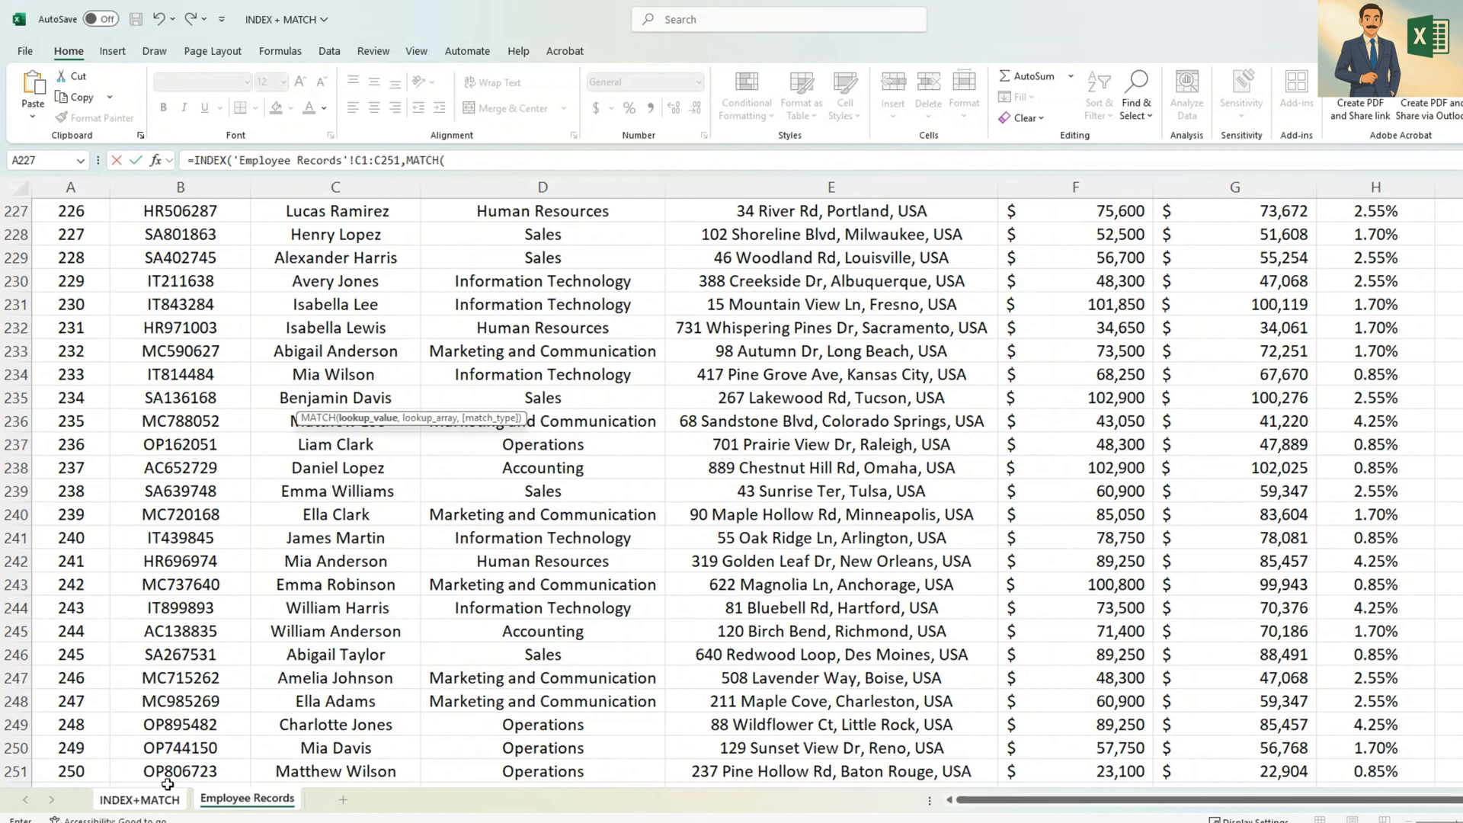
pyautogui.click(143, 799)
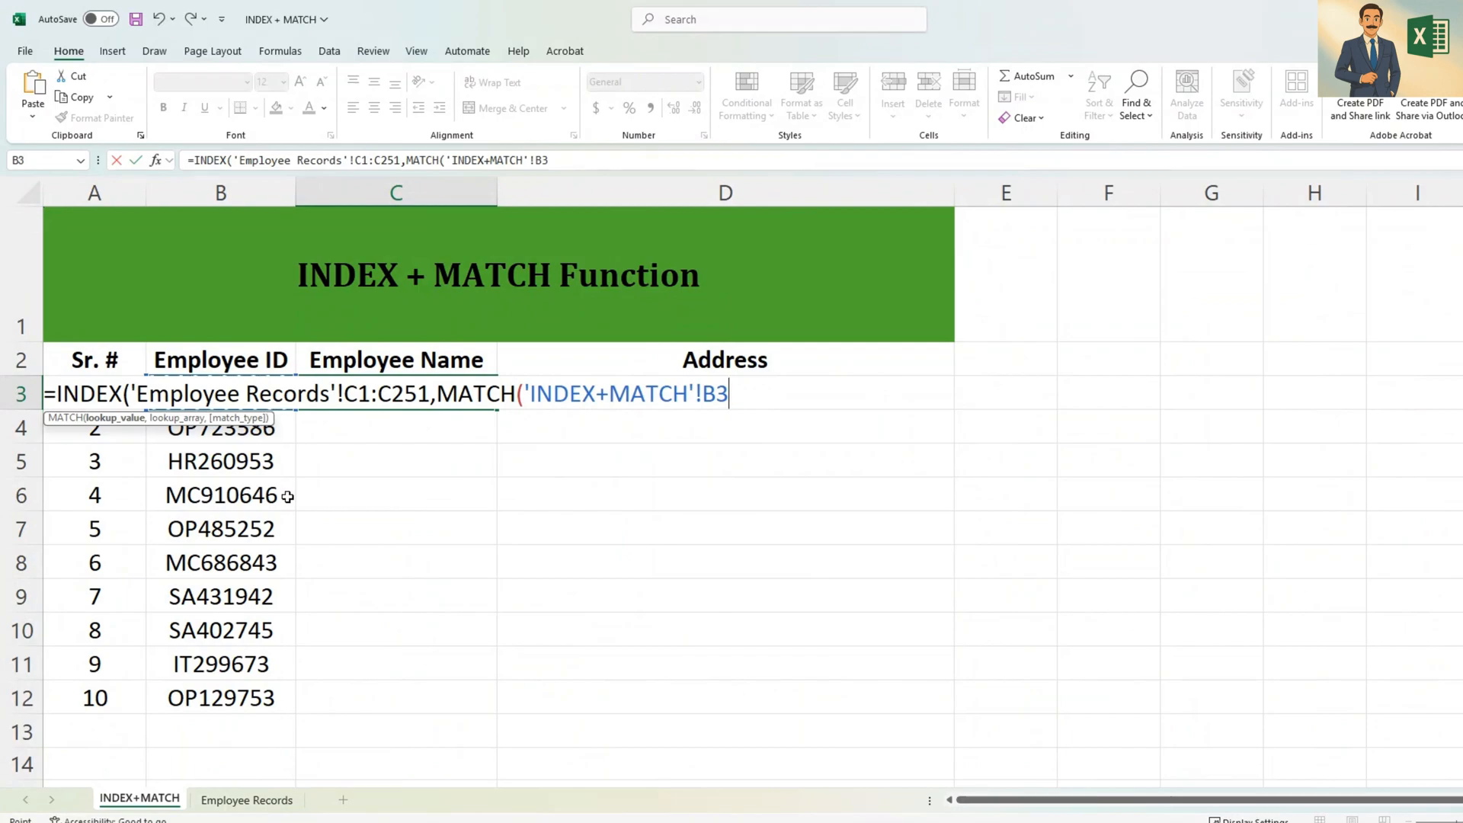
pyautogui.write(',')
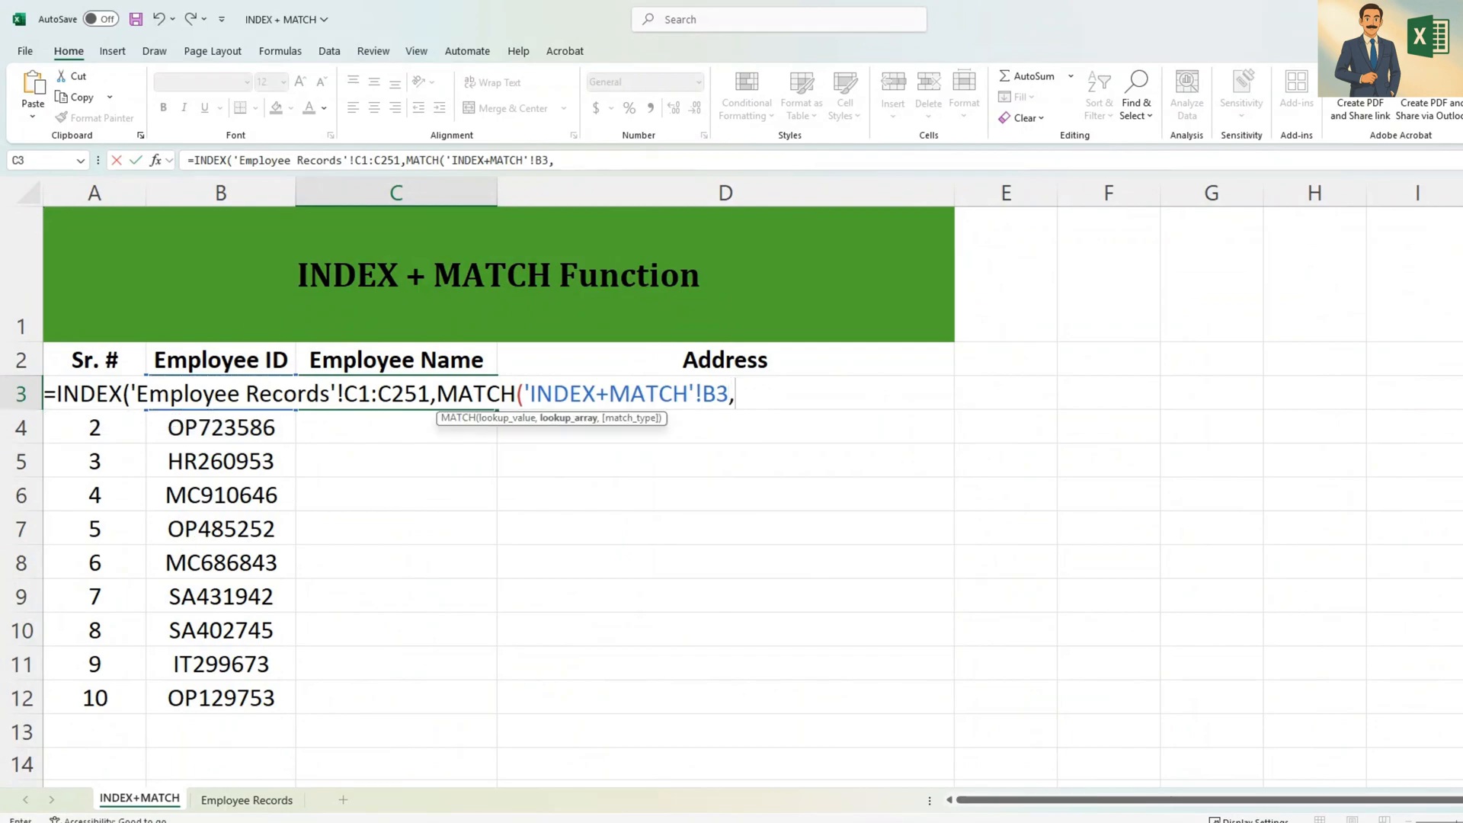
pyautogui.click(247, 799)
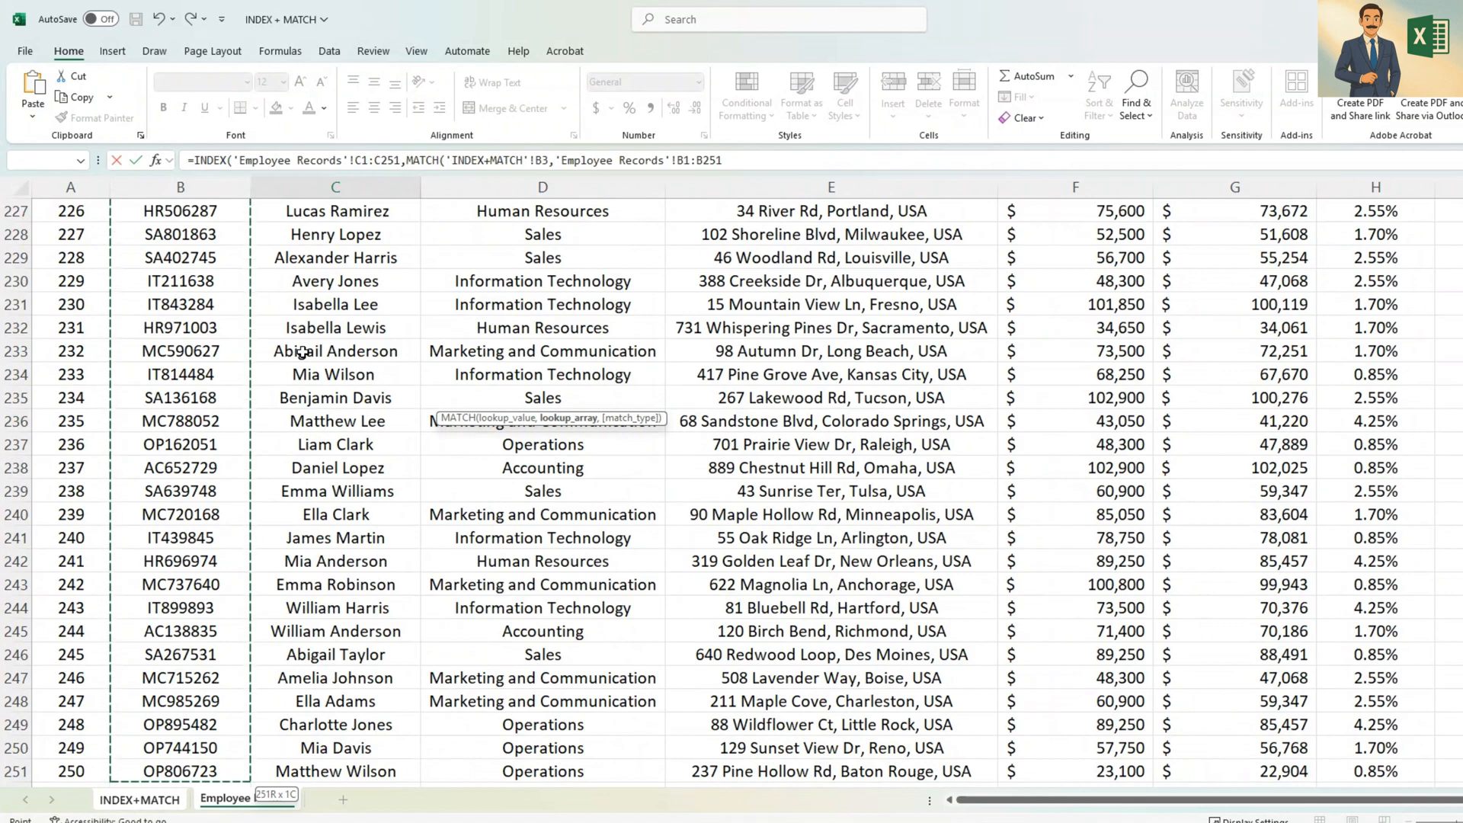
pyautogui.write(',0))')
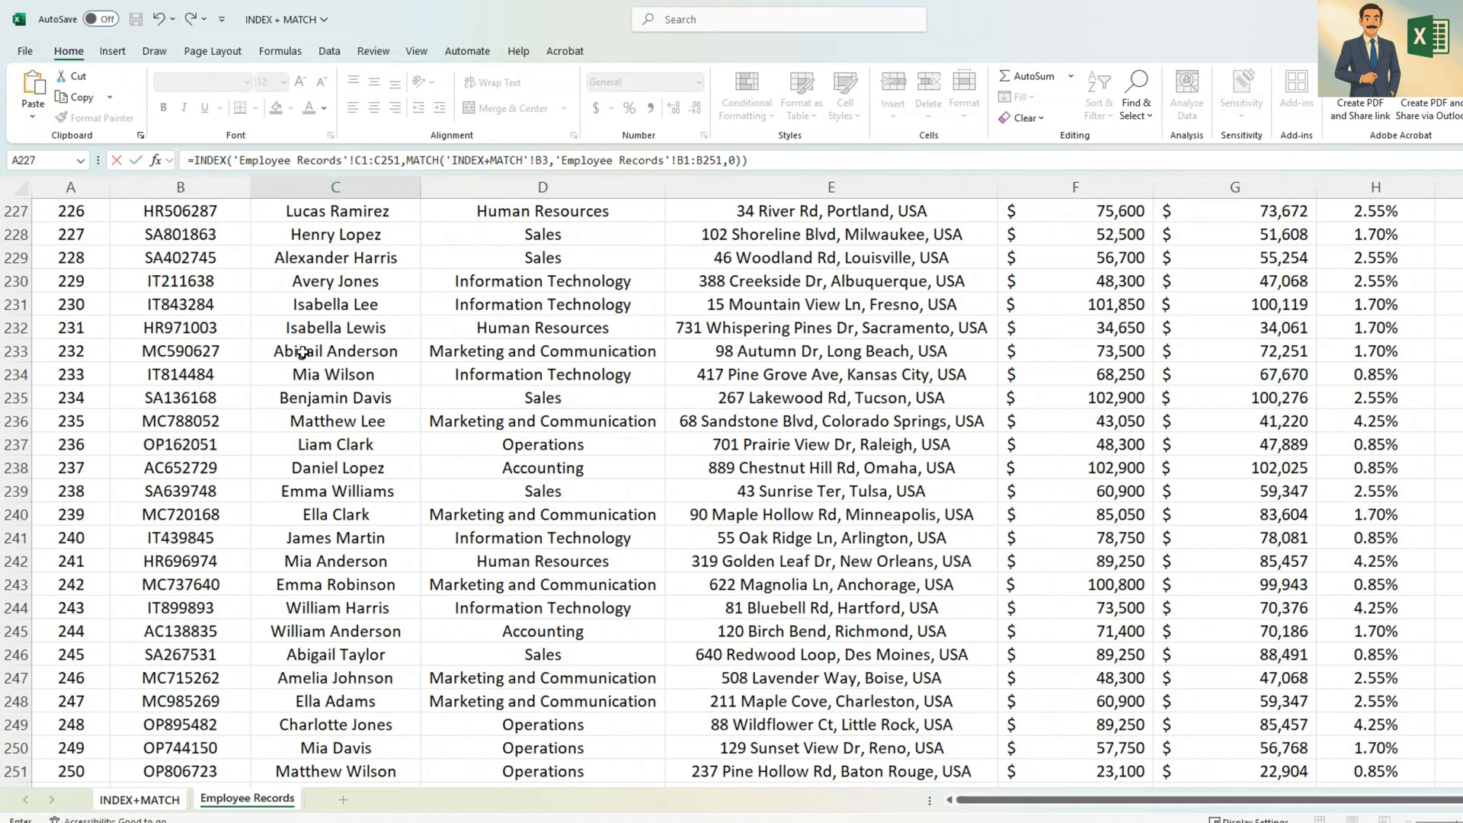
pyautogui.click(140, 797)
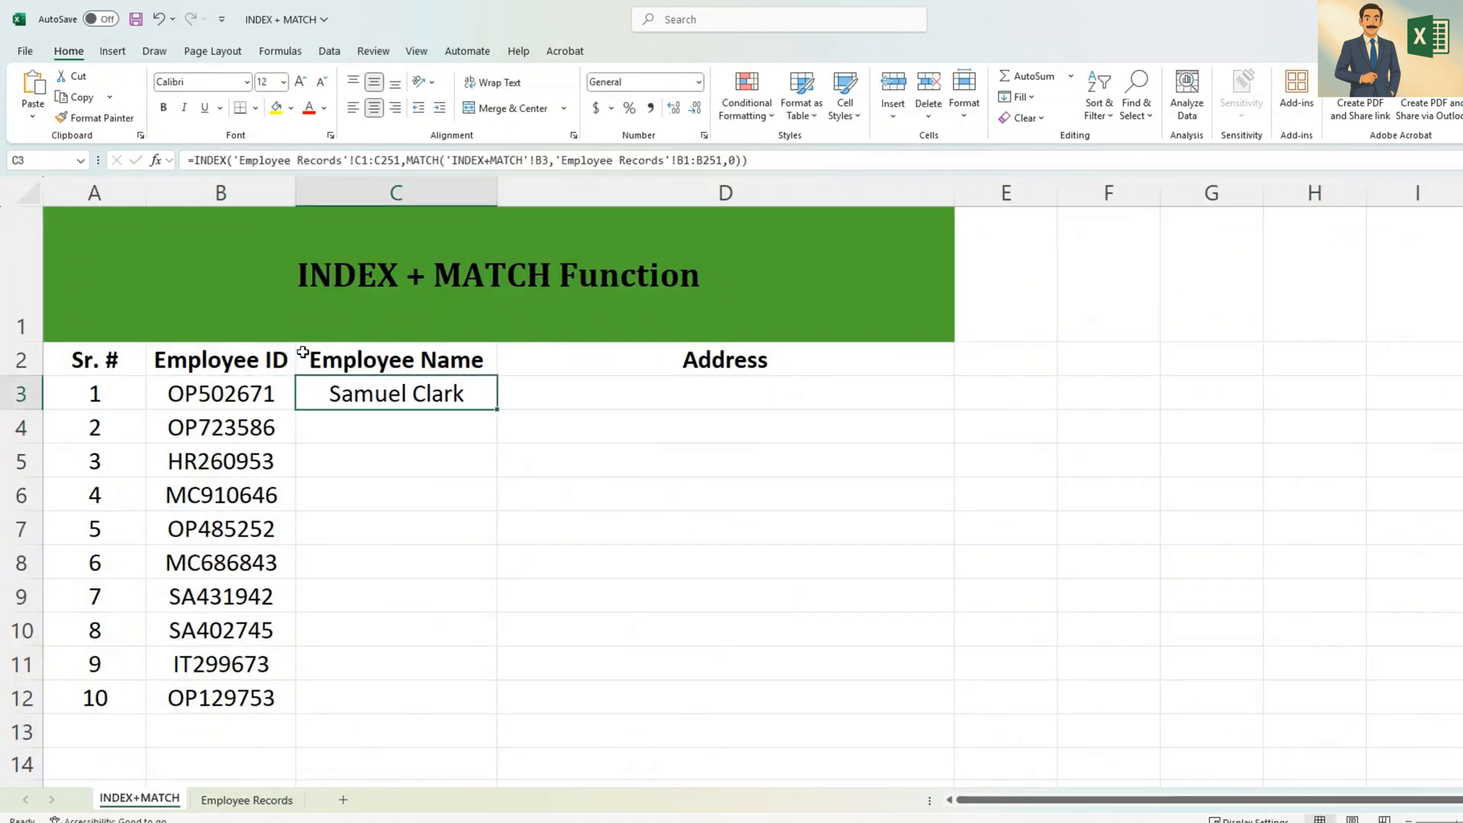
# - Make both Employee Records ranges in the C3 name formula absolute with F4 and confirm it
pyautogui.click(219, 393)
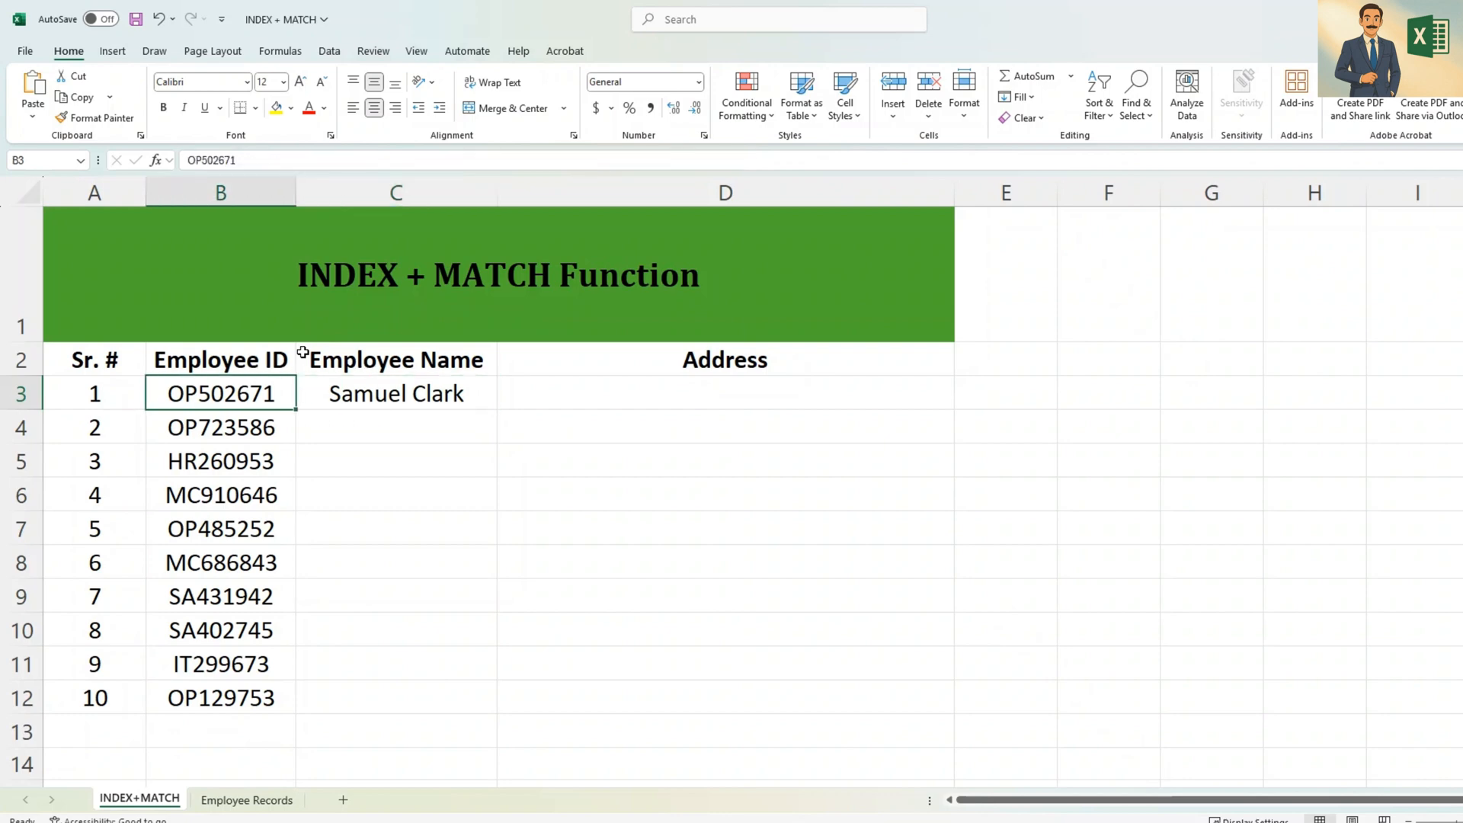
pyautogui.click(395, 393)
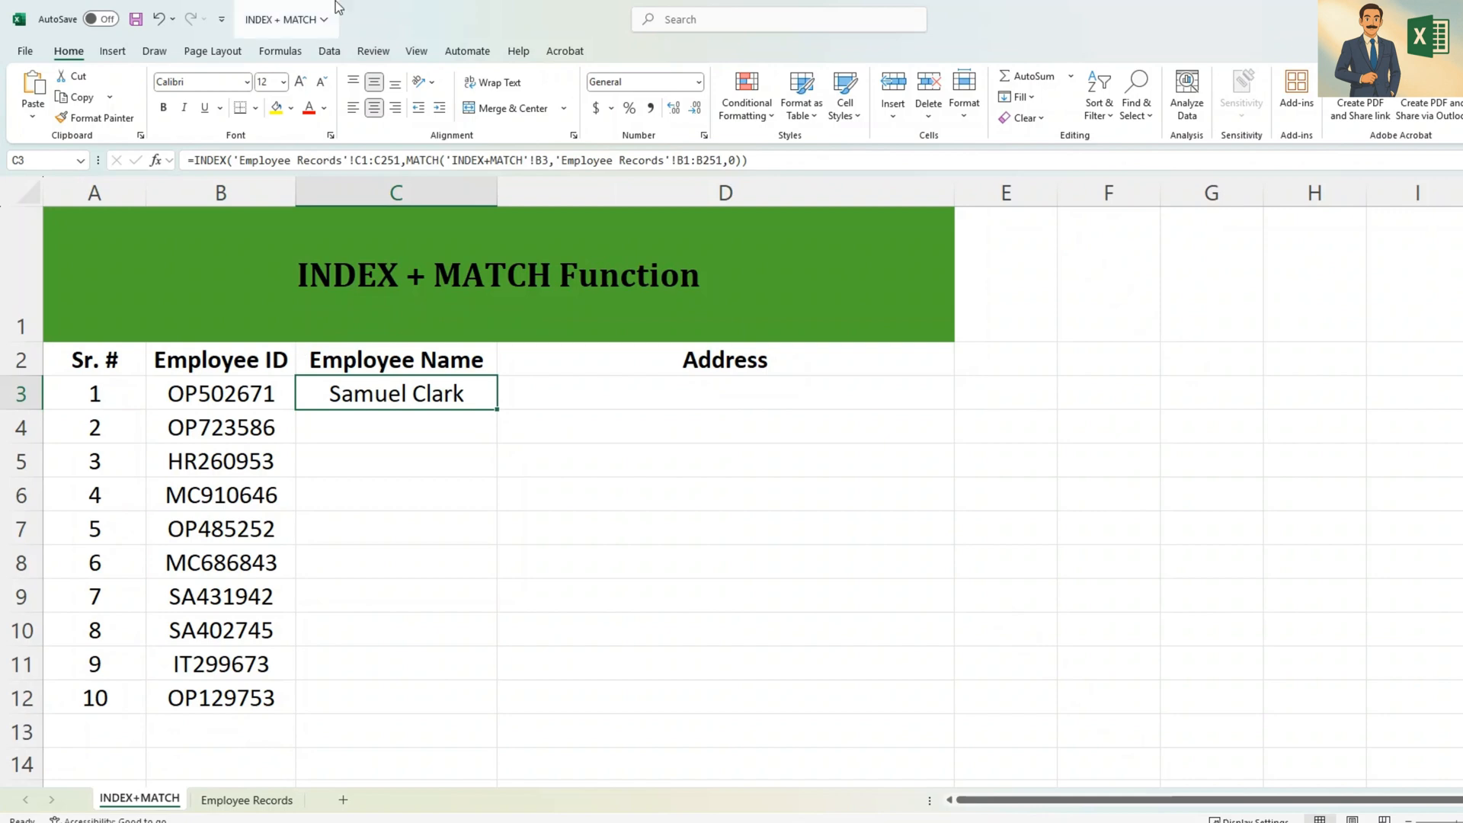
pyautogui.doubleClick(395, 394)
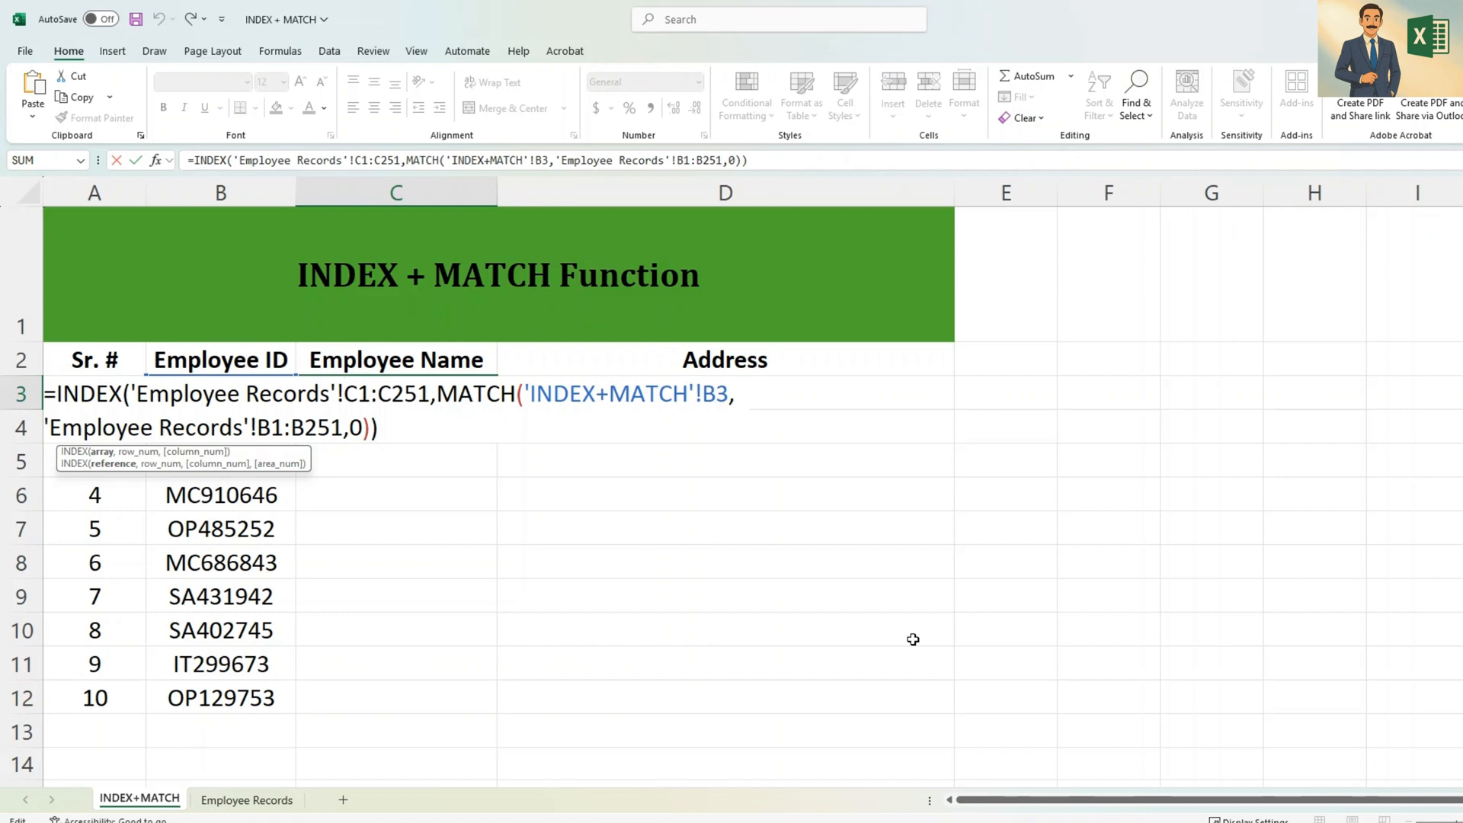
pyautogui.press('F4')
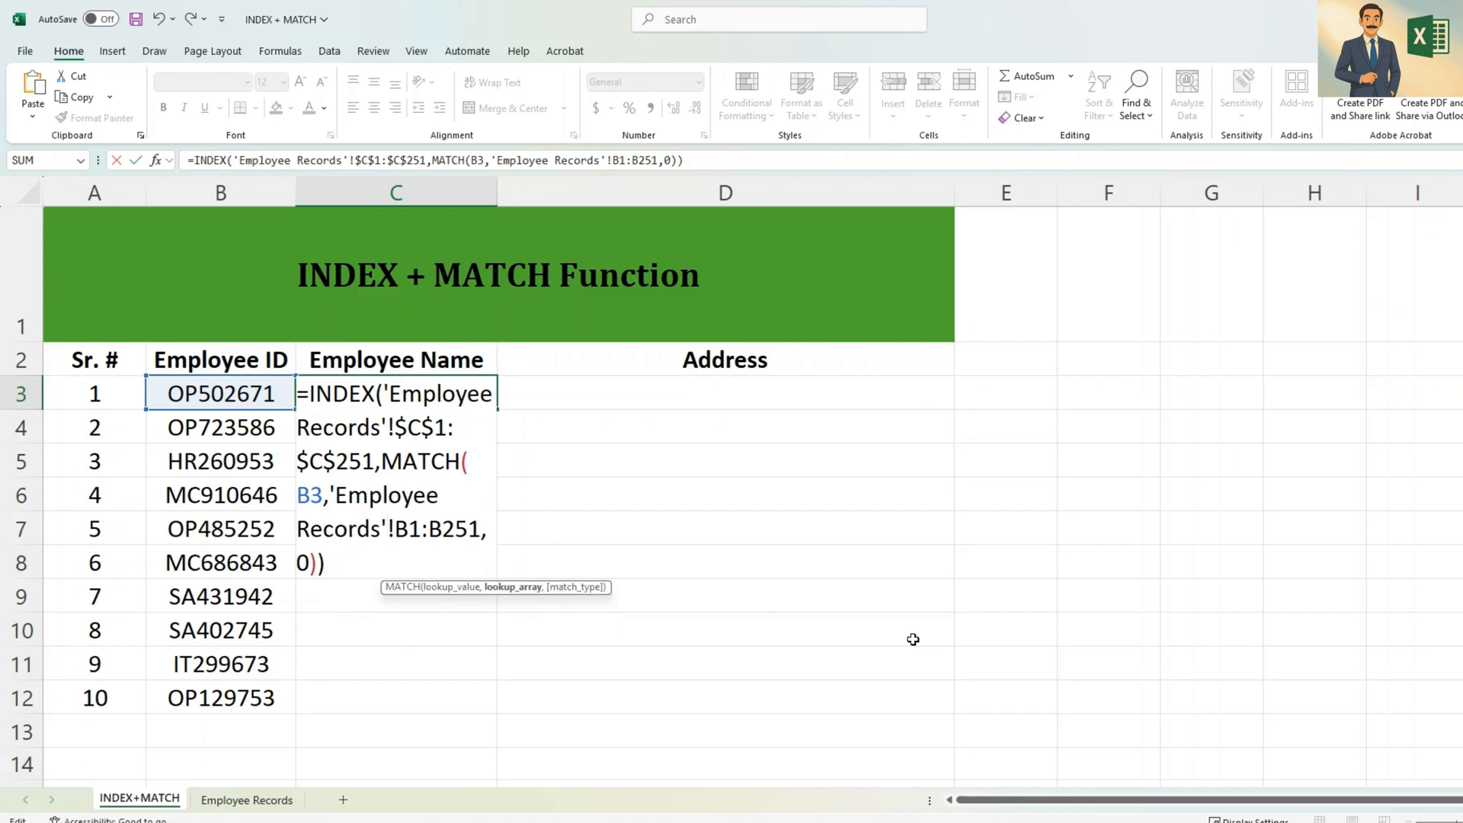
pyautogui.press('F4')
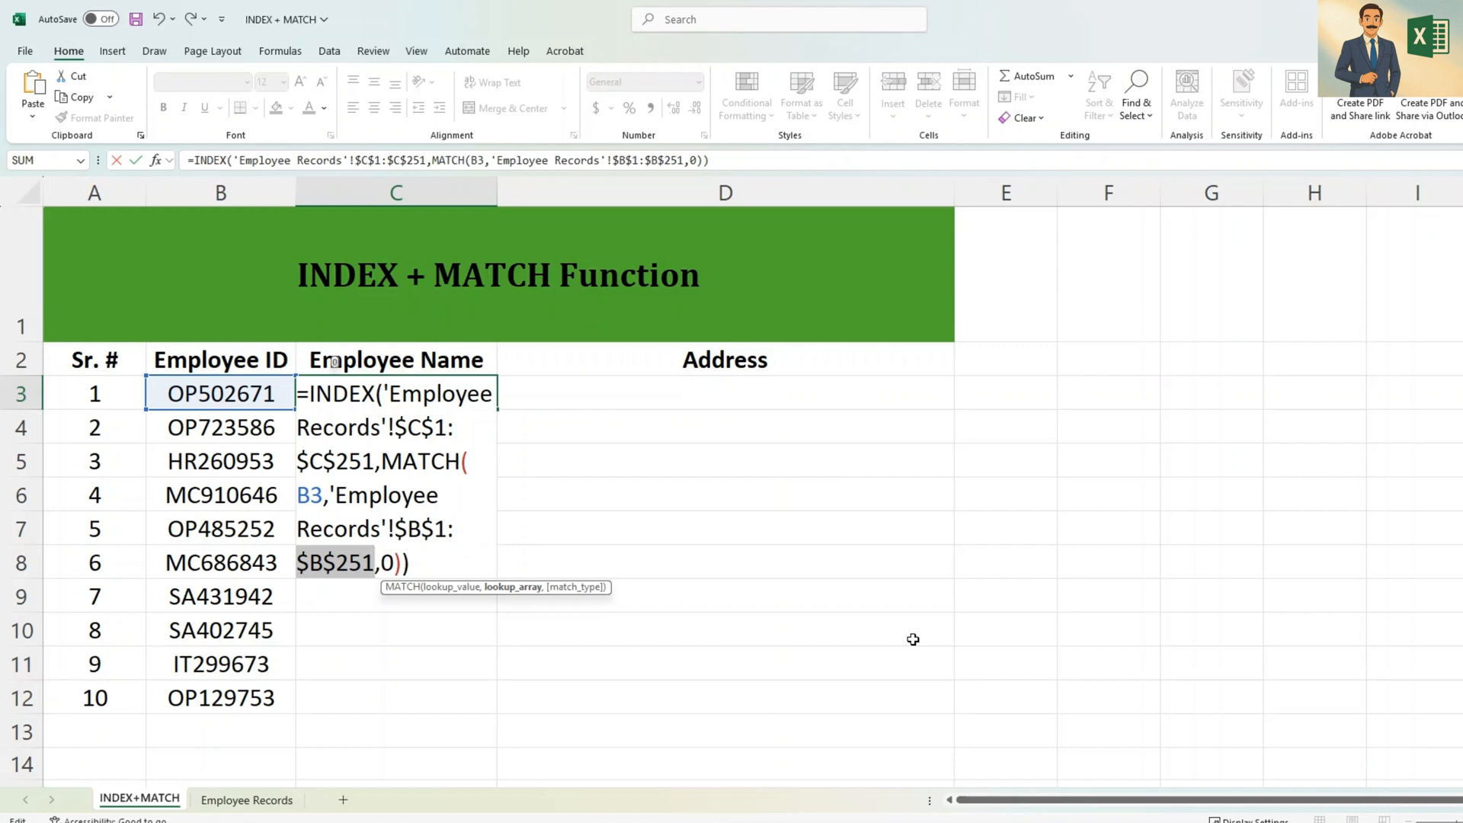
pyautogui.press('Enter')
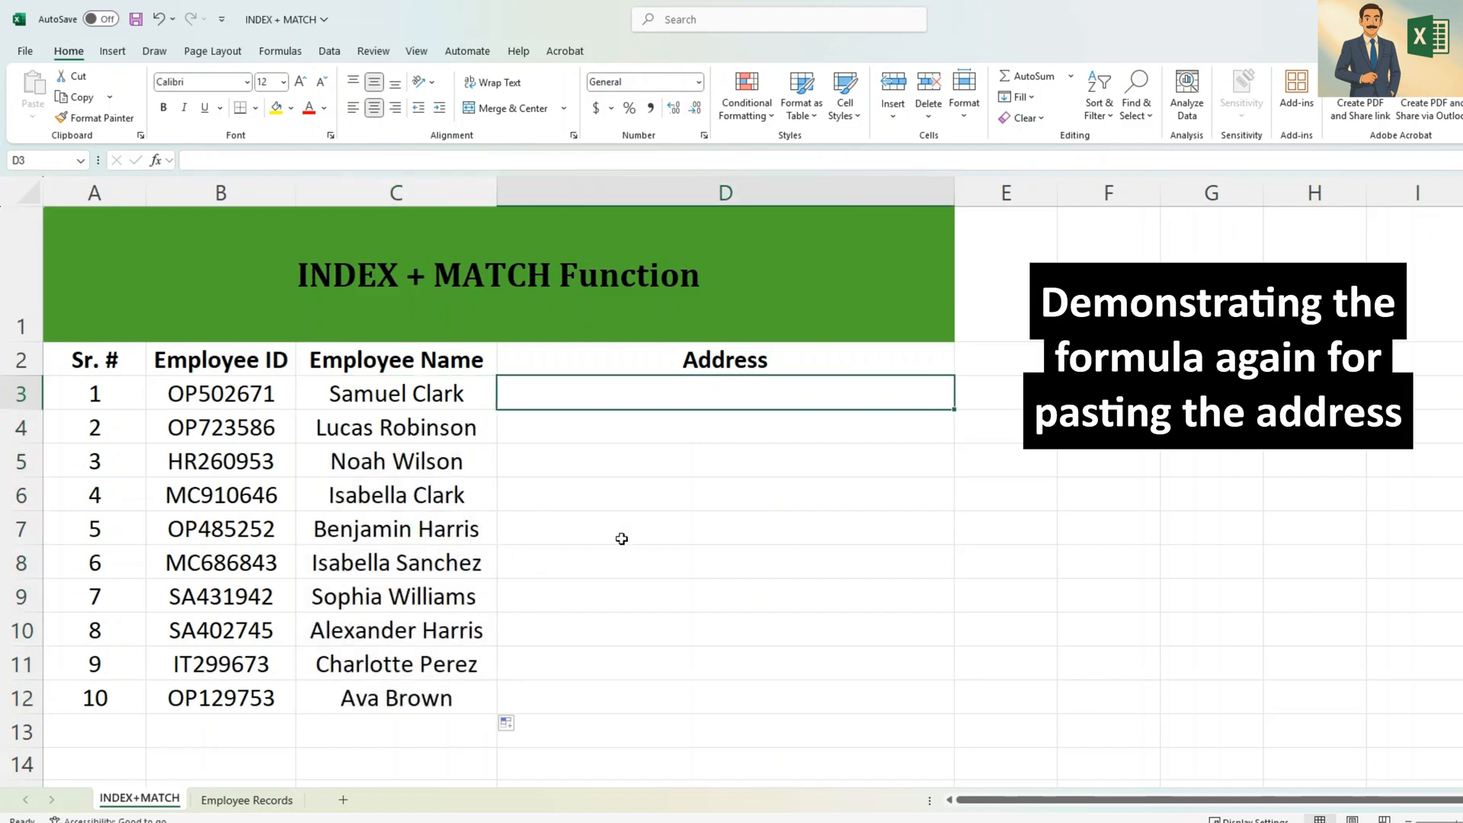
# - Begin =INDEX( in D3 with the Employee Records address column E1:E251 and start MATCH
pyautogui.write('=')
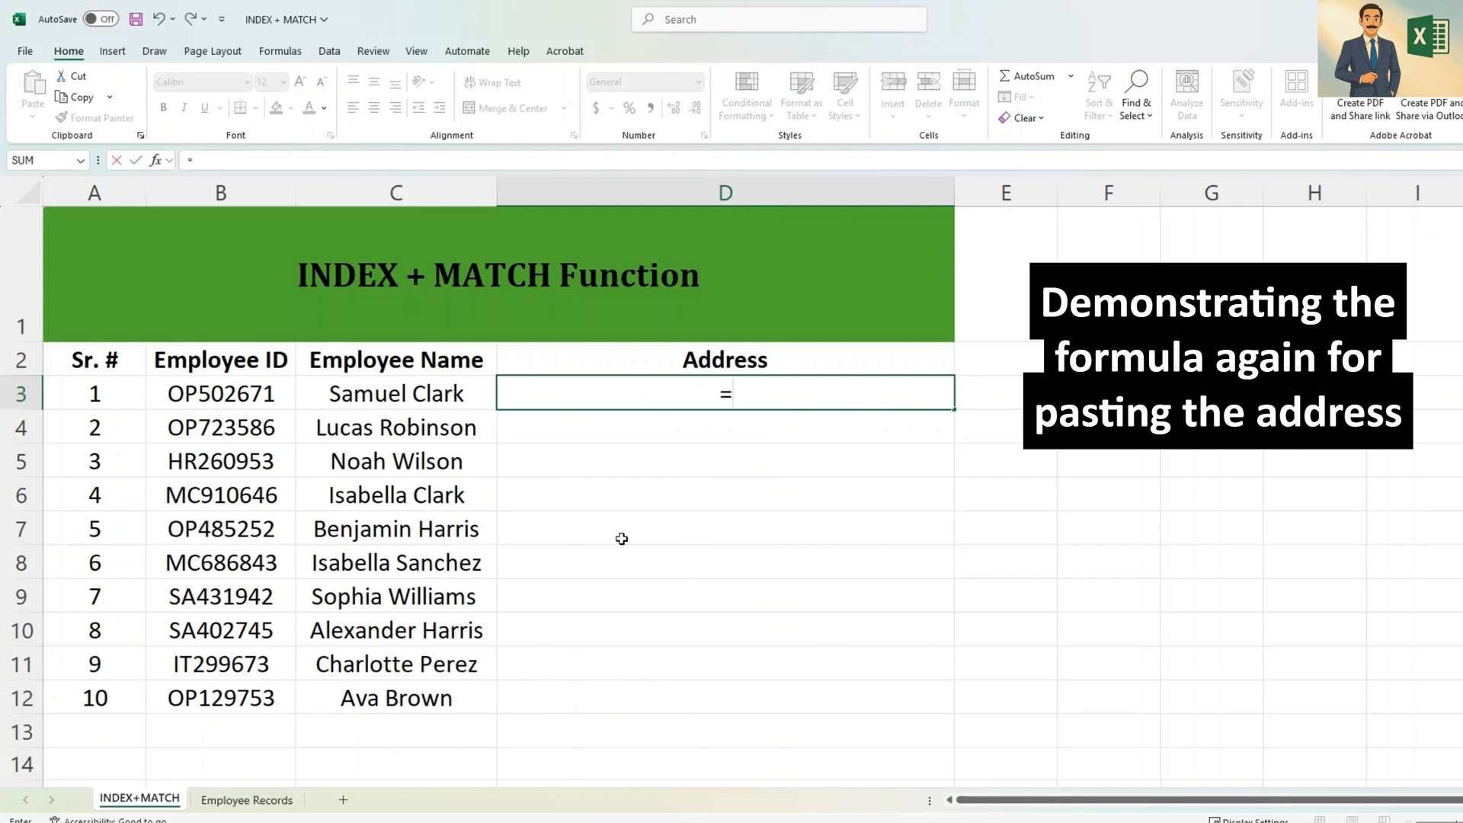
pyautogui.write('INDE')
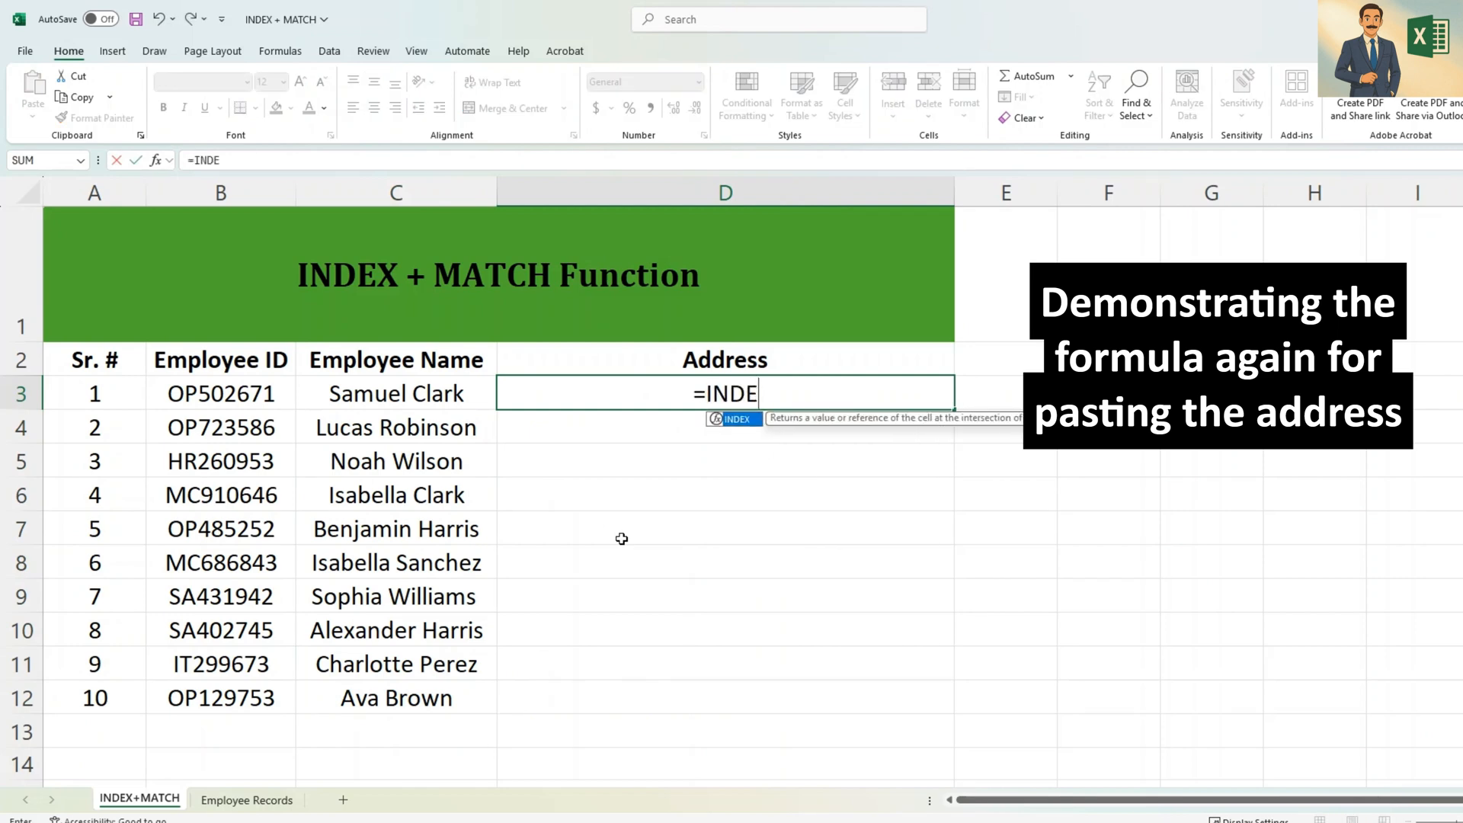
pyautogui.write('X(')
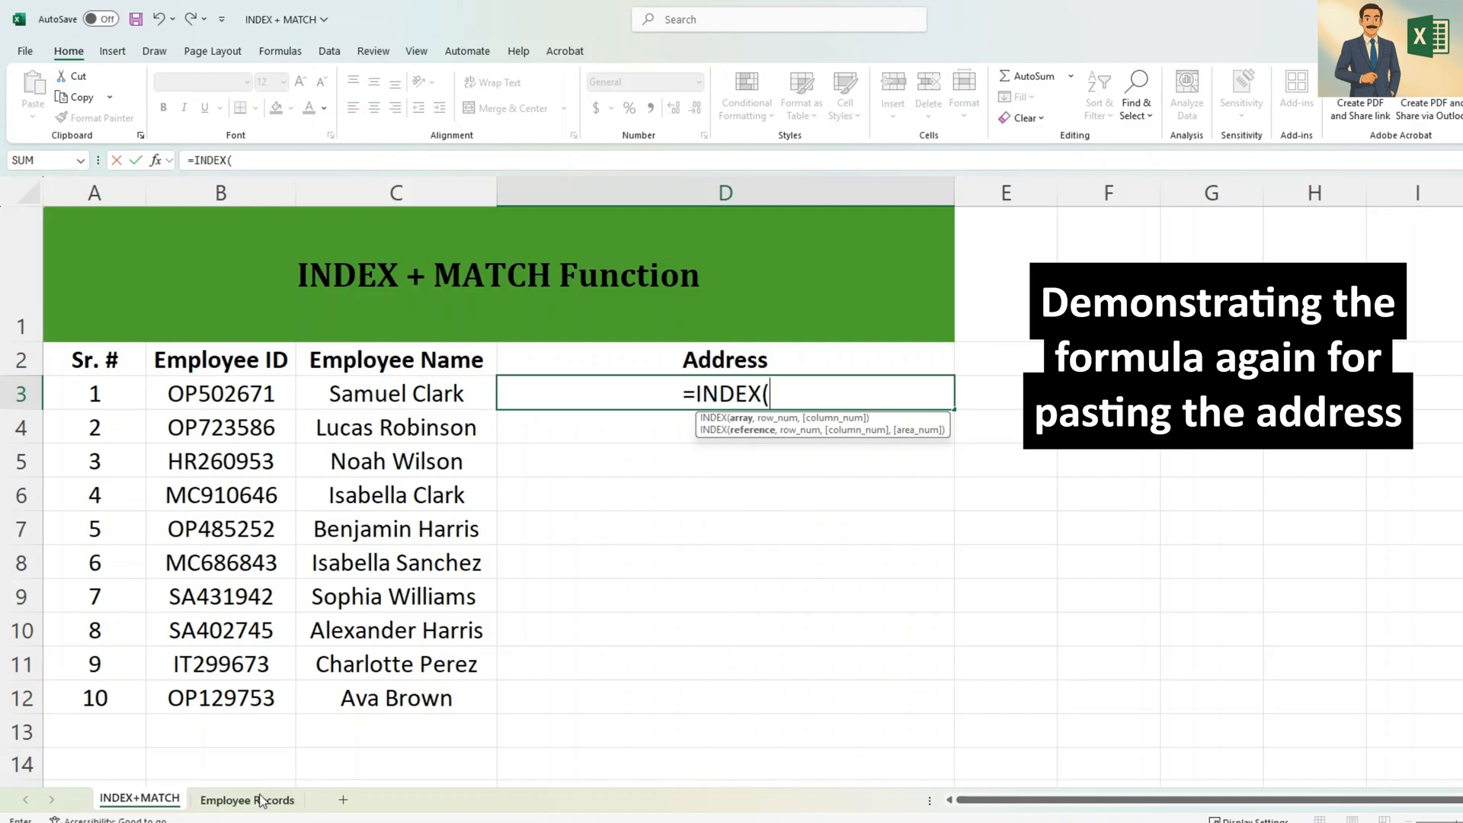
pyautogui.click(250, 799)
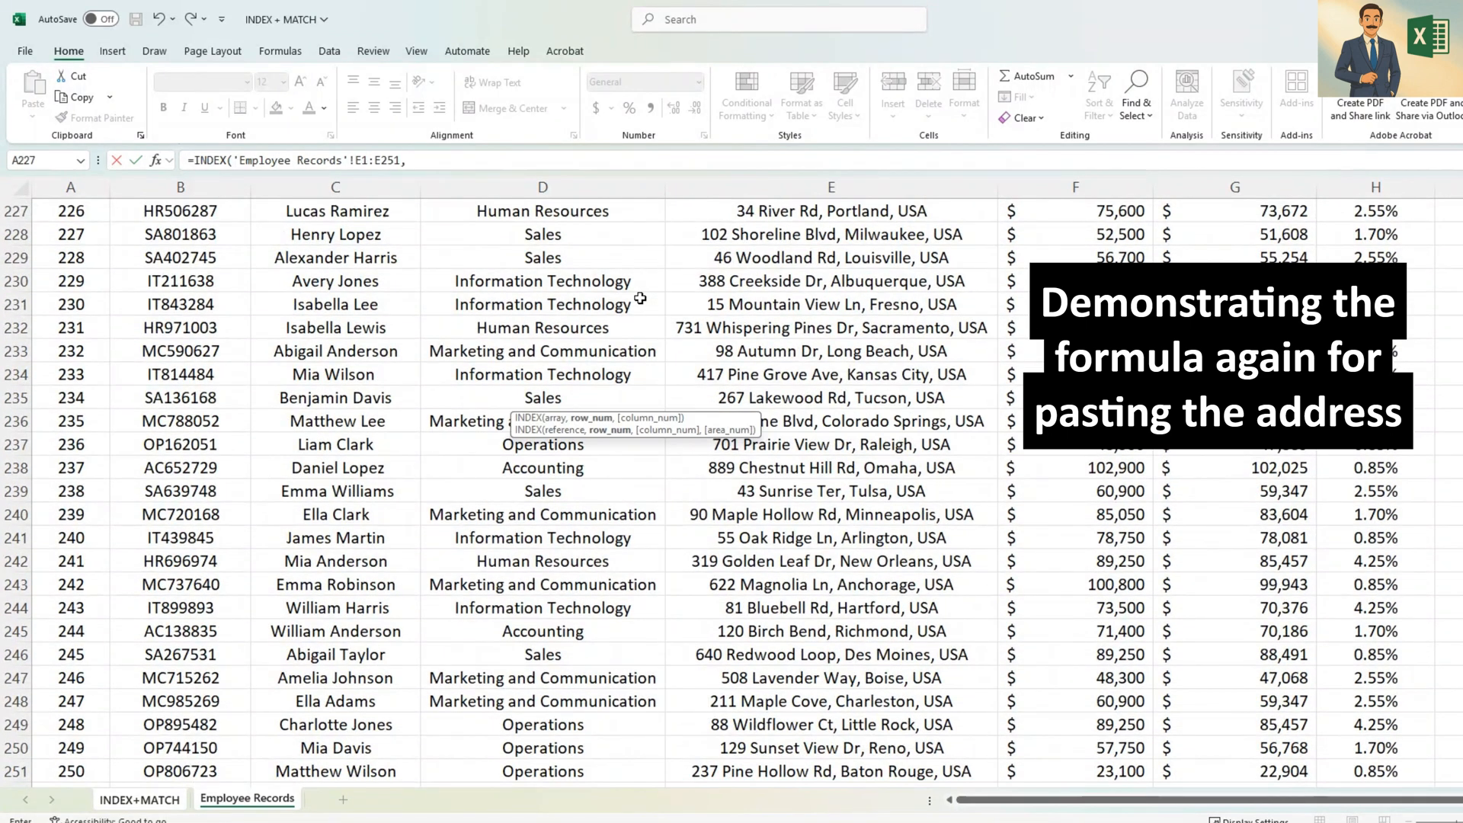
pyautogui.write(',M')
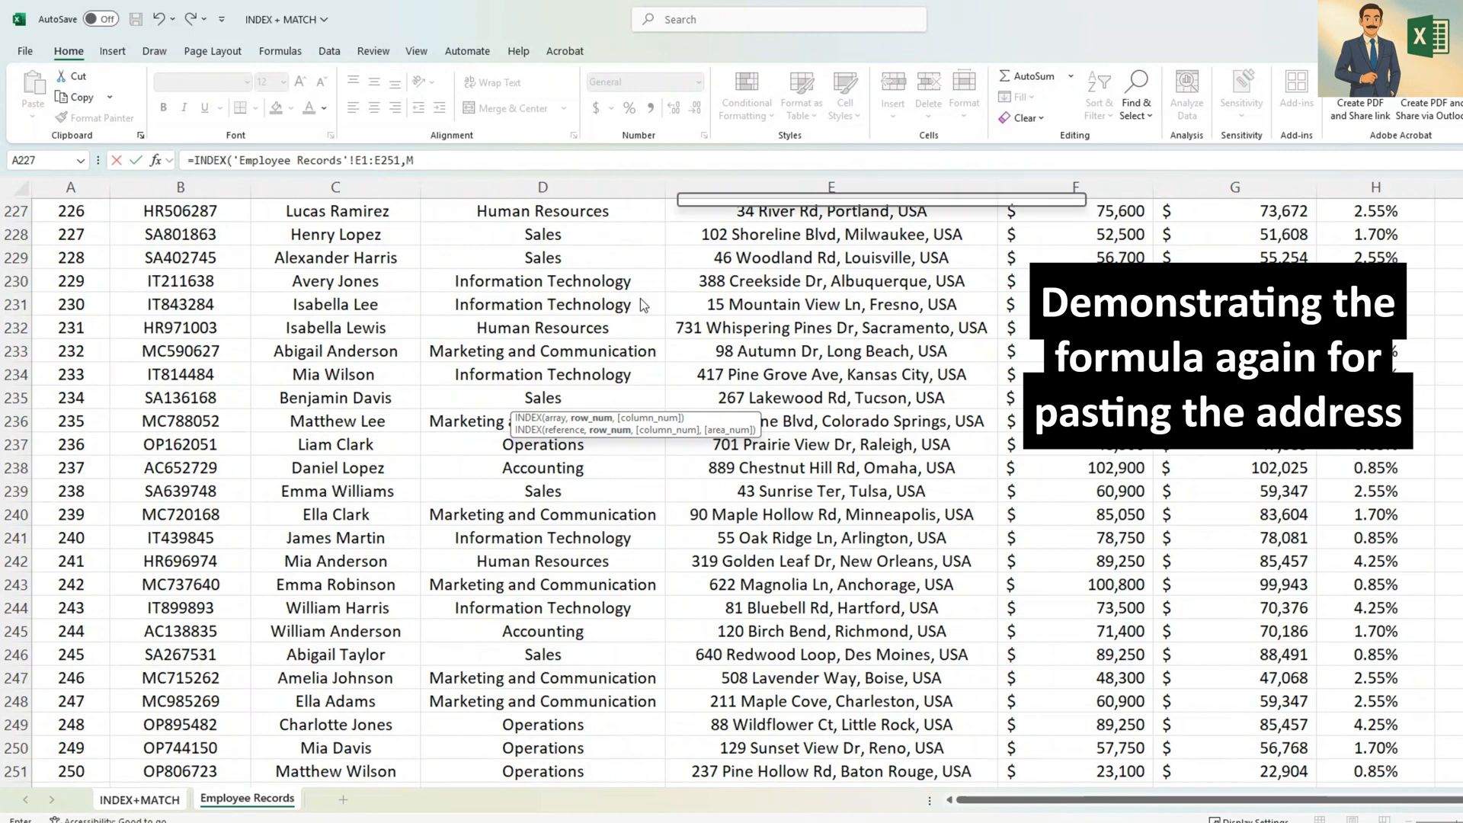
pyautogui.write('ATCH(')
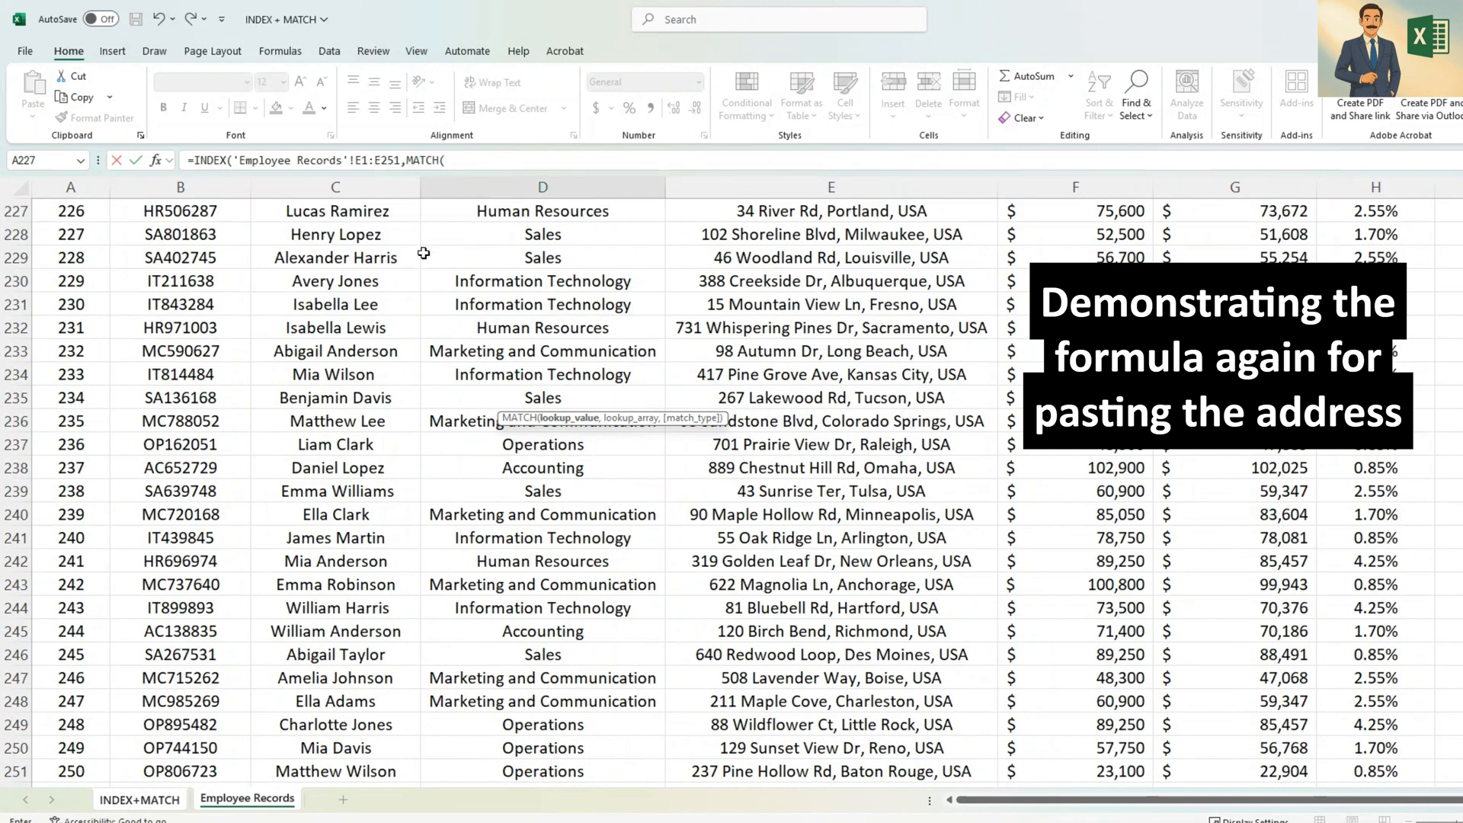
pyautogui.click(137, 798)
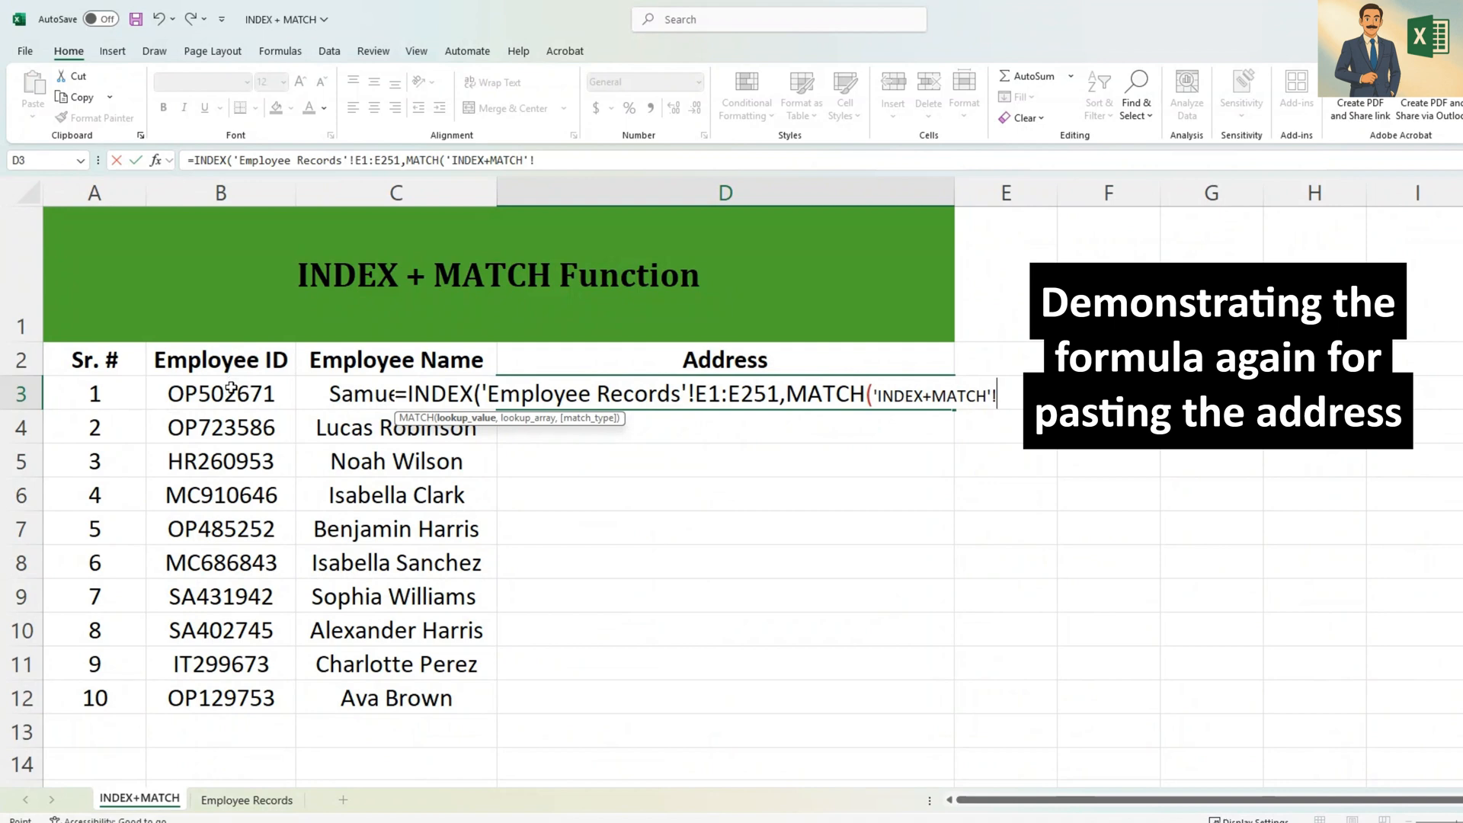
pyautogui.click(220, 393)
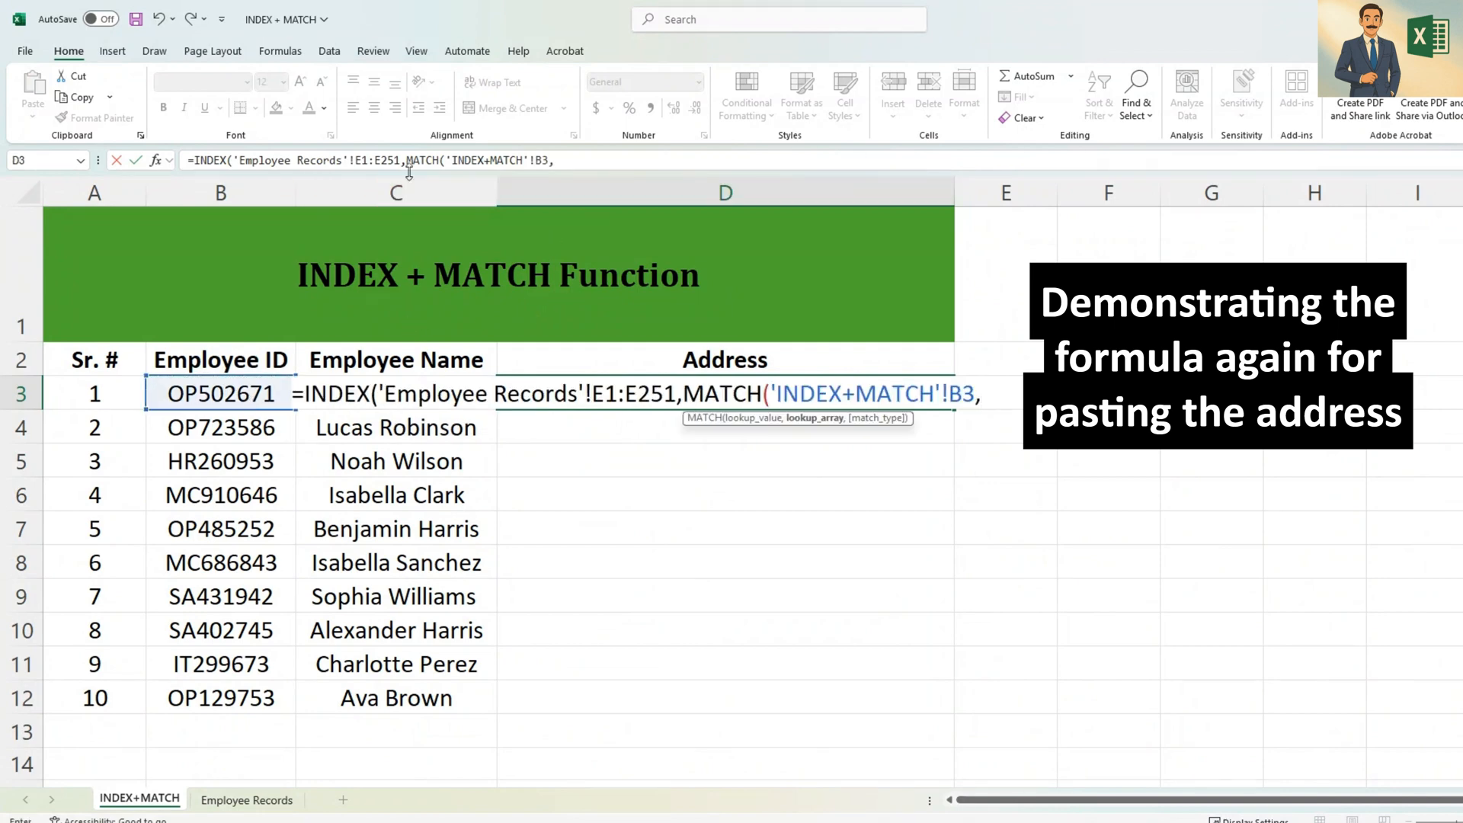
pyautogui.click(247, 798)
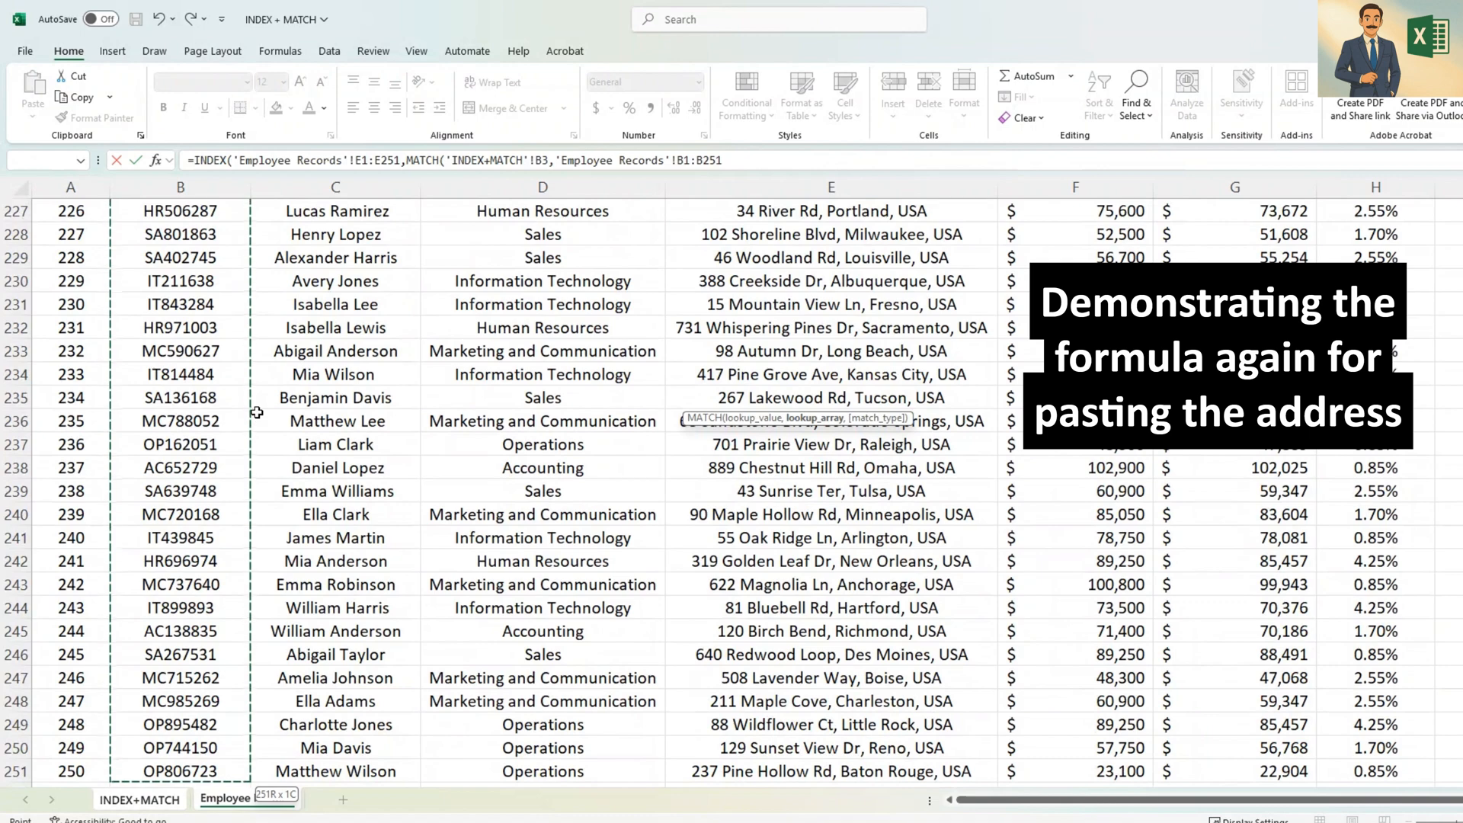
pyautogui.write(',')
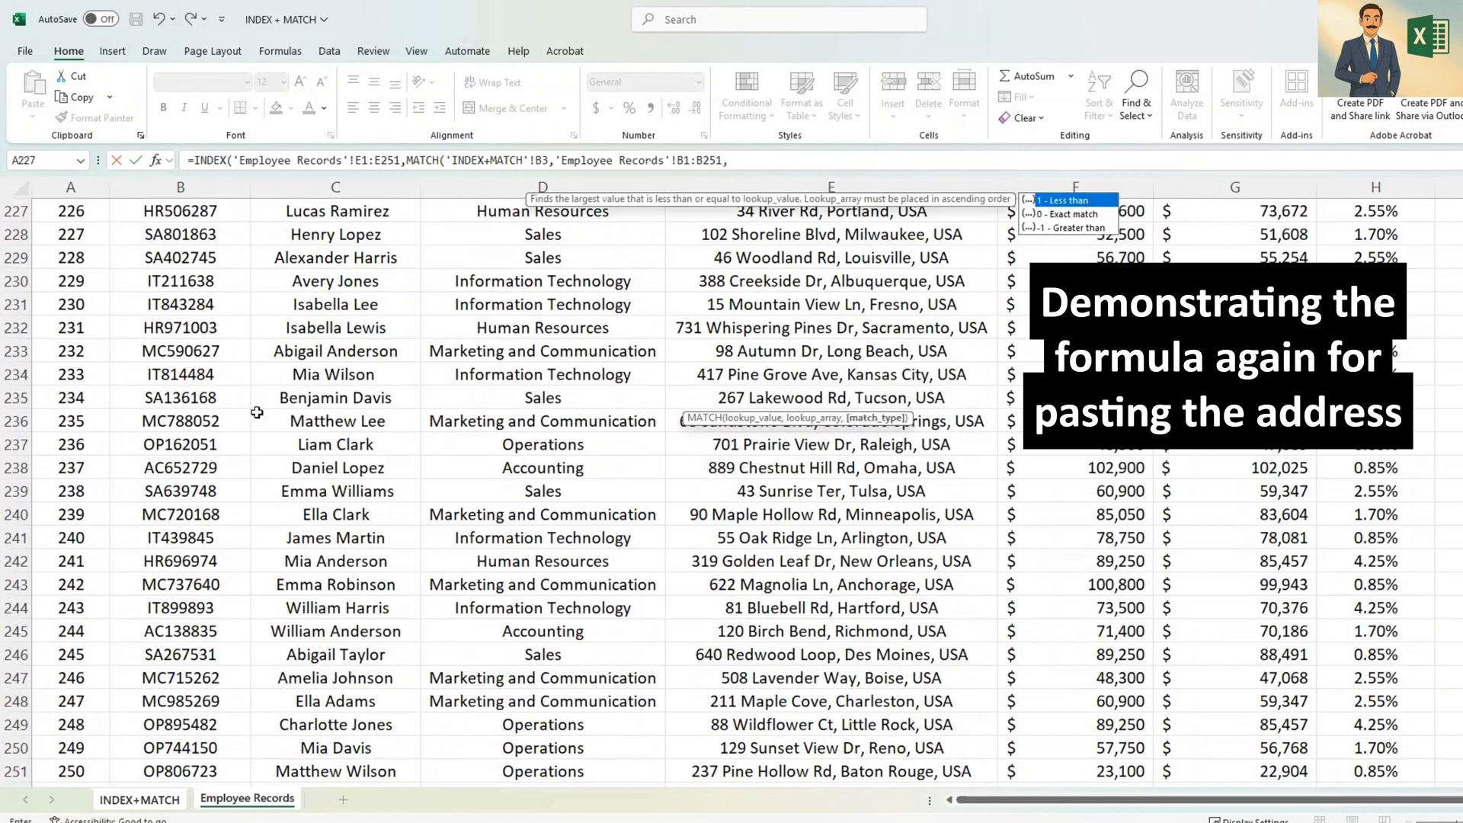
pyautogui.write('0)')
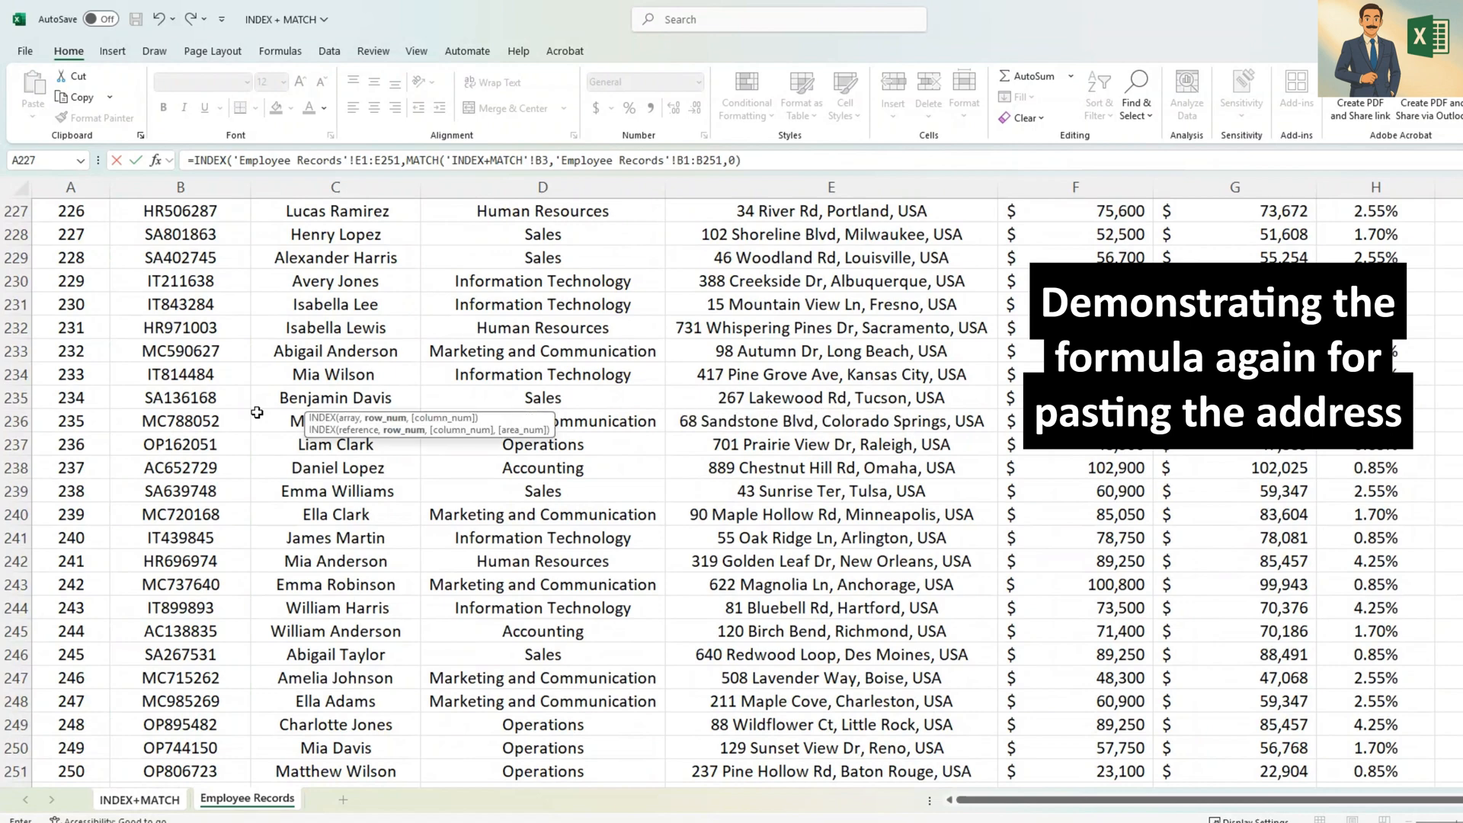
pyautogui.click(137, 798)
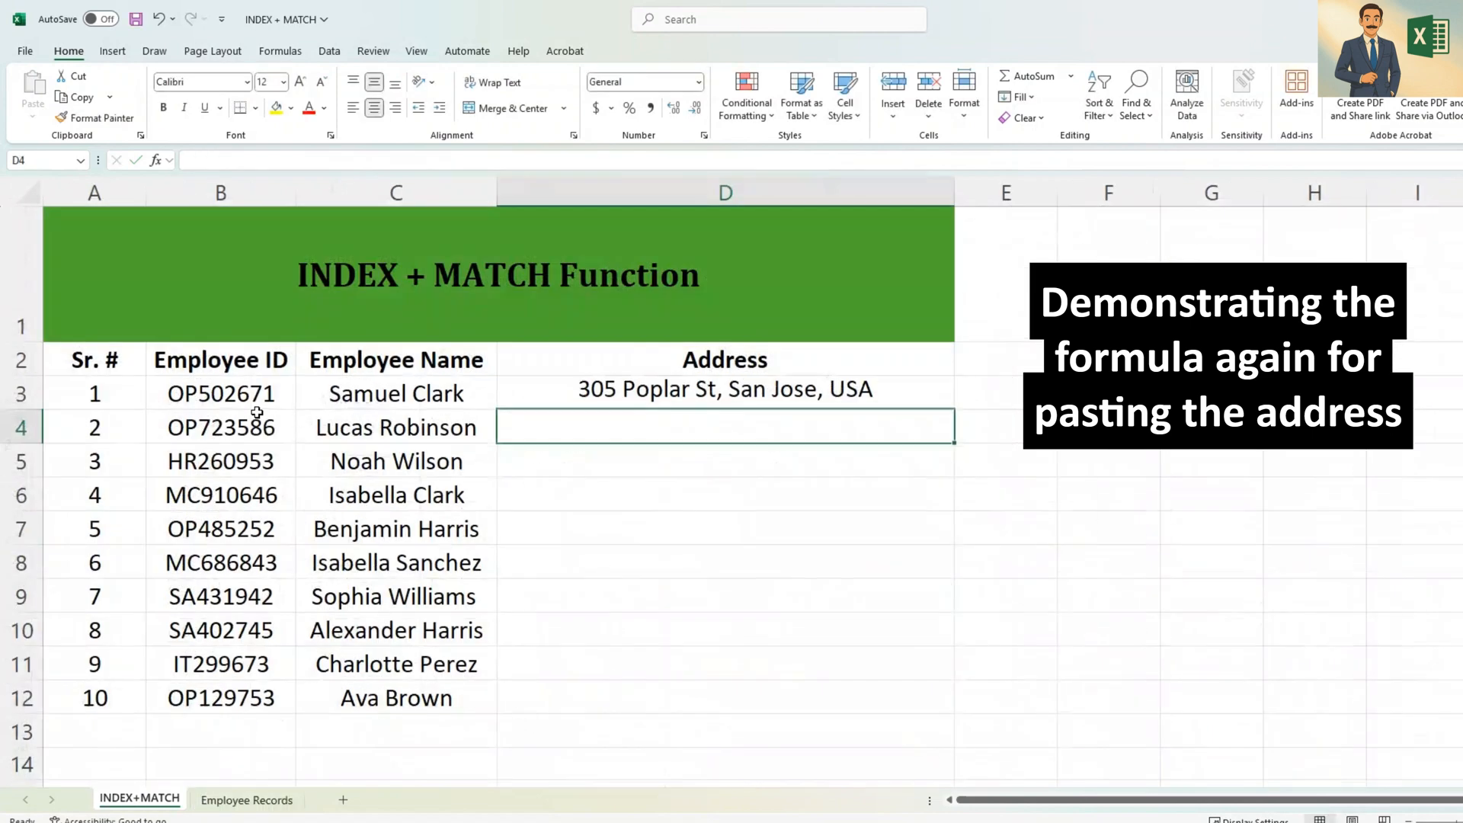
# - Lock the ranges in the D3 address formula with F4 and fill it down through D12
pyautogui.click(725, 394)
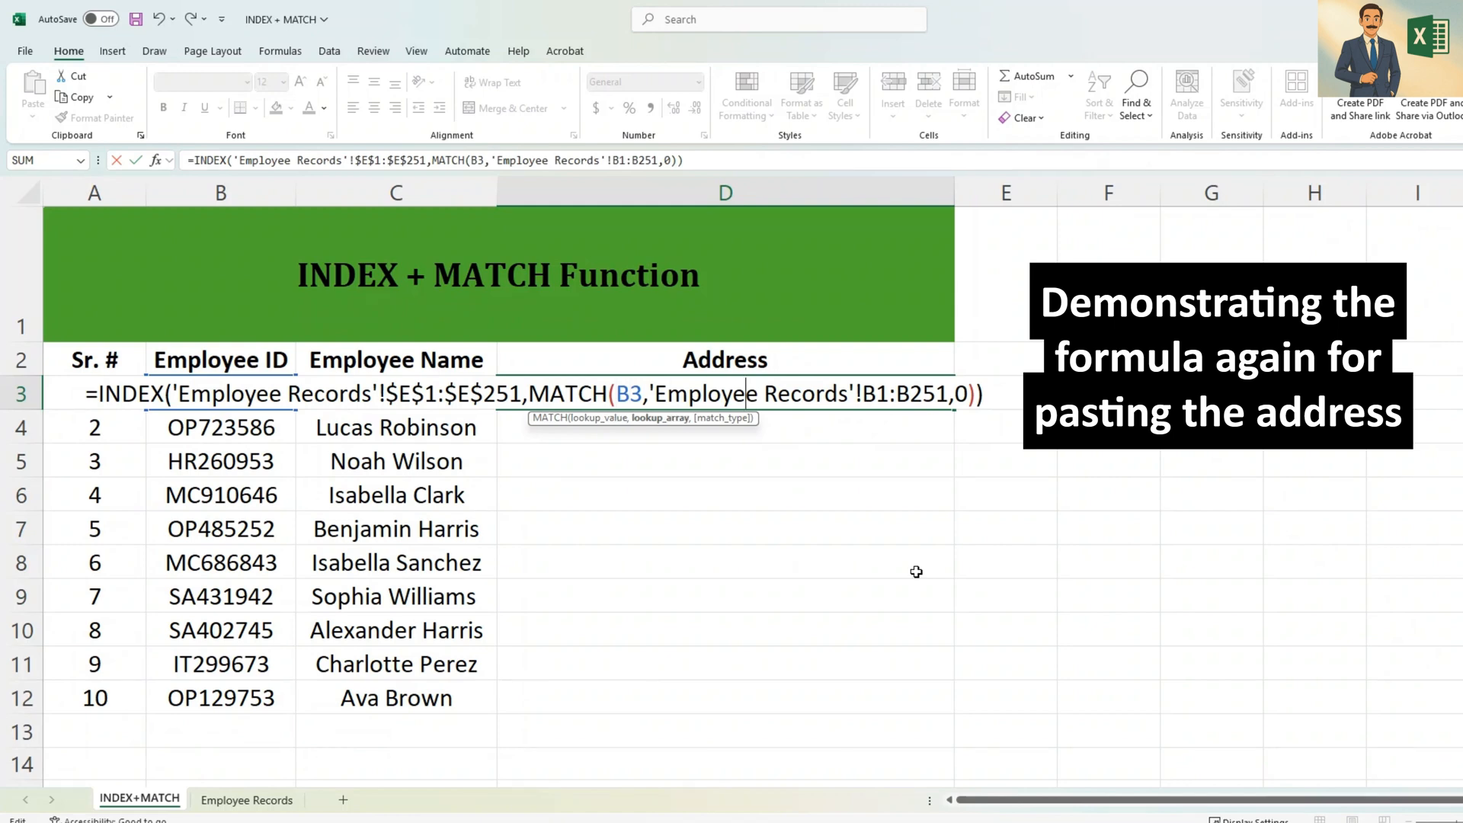
pyautogui.press('F4')
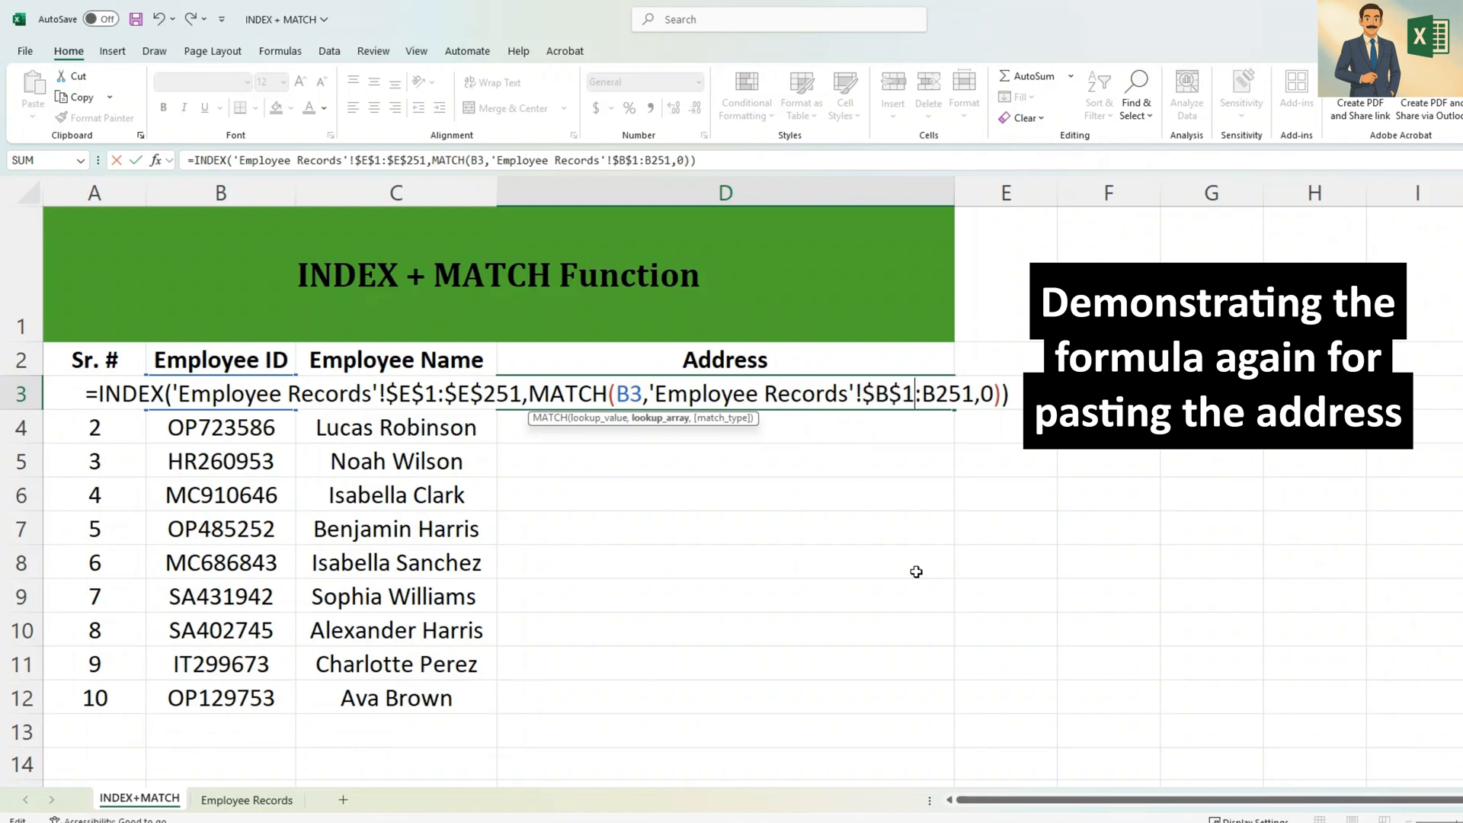
pyautogui.press('Enter')
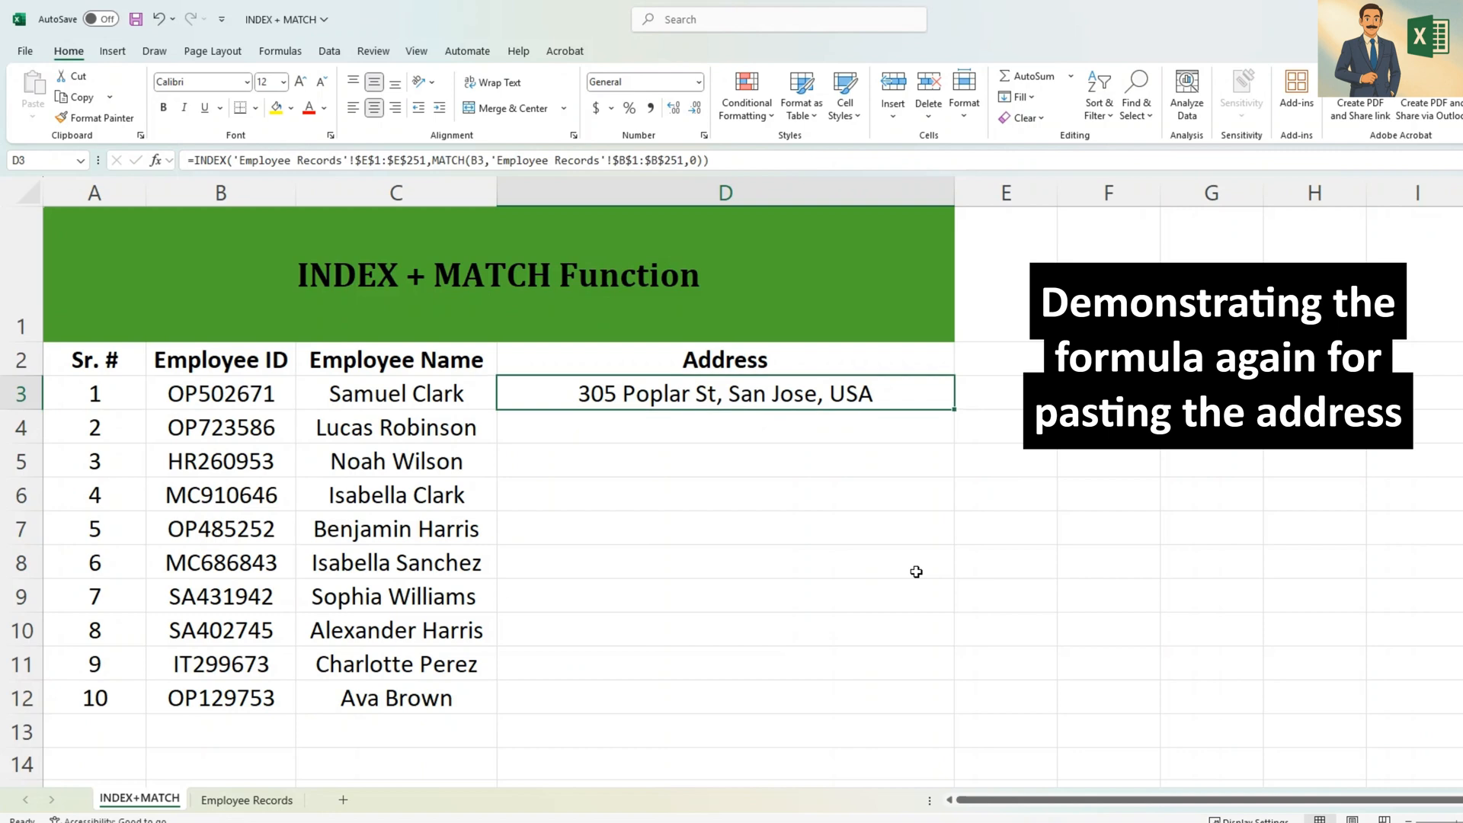
pyautogui.moveTo(725, 393); pyautogui.dragTo(725, 697)
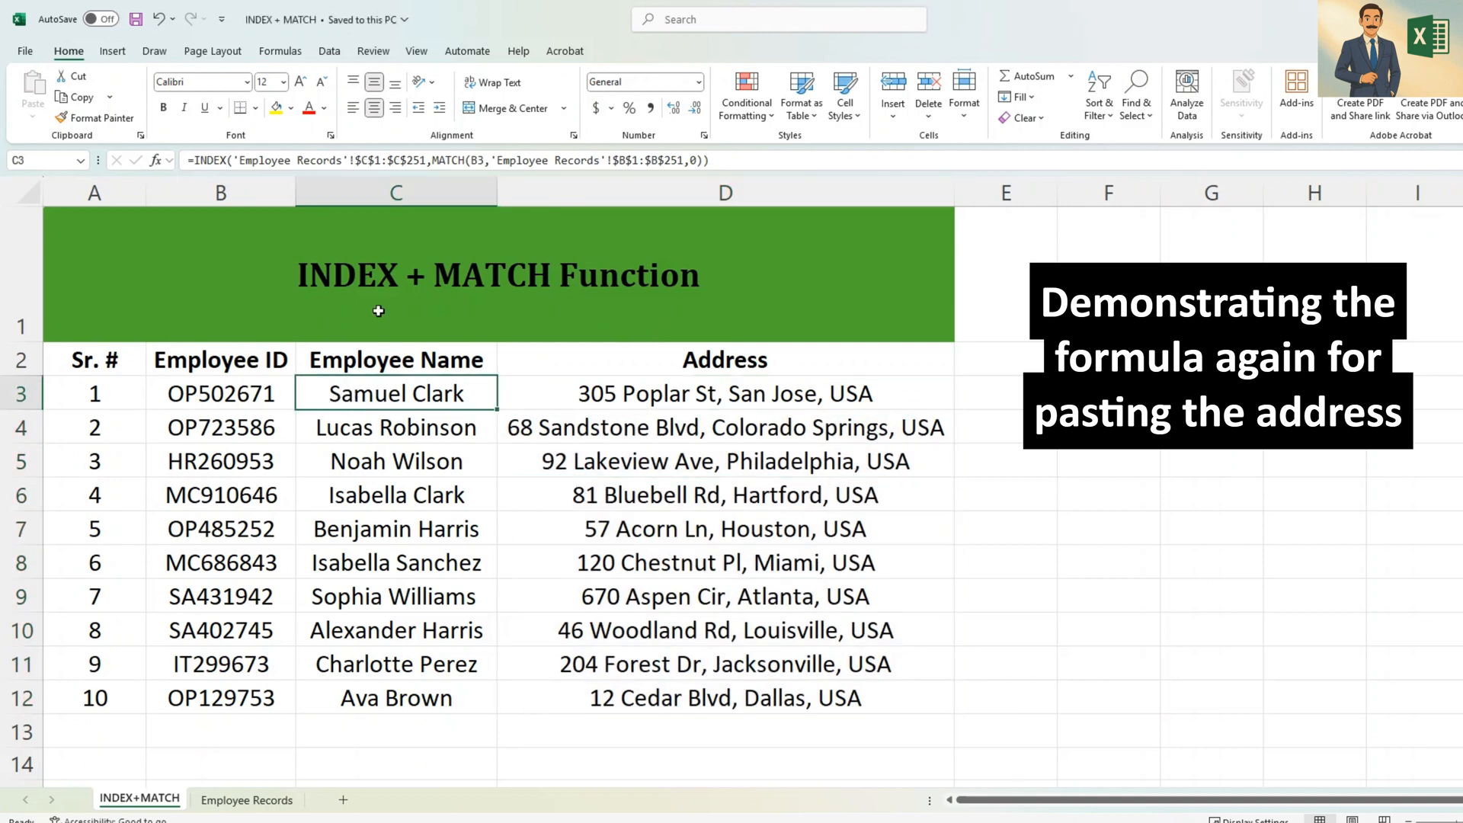
pyautogui.moveTo(386, 375)
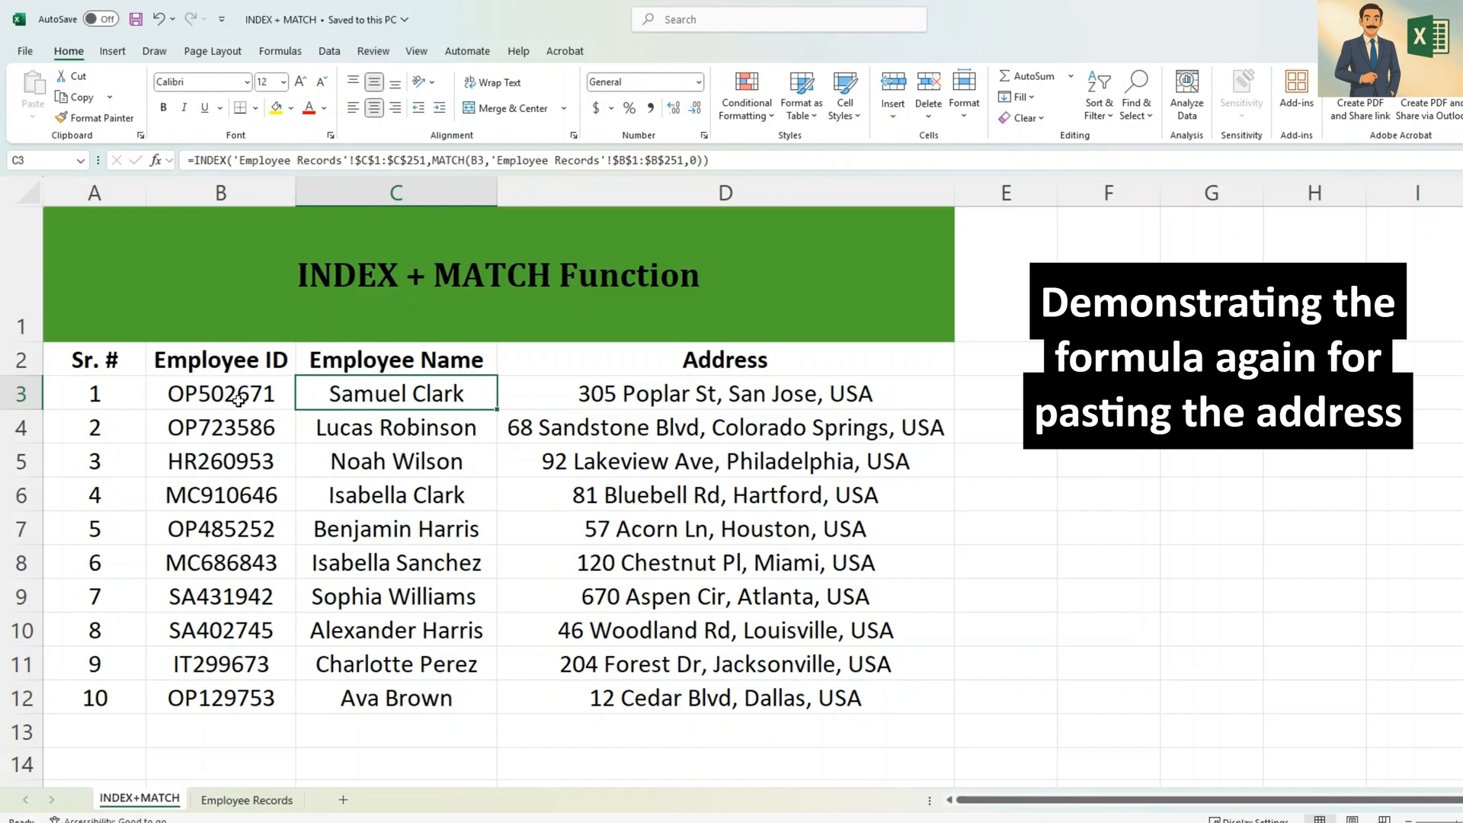
pyautogui.moveTo(193, 778)
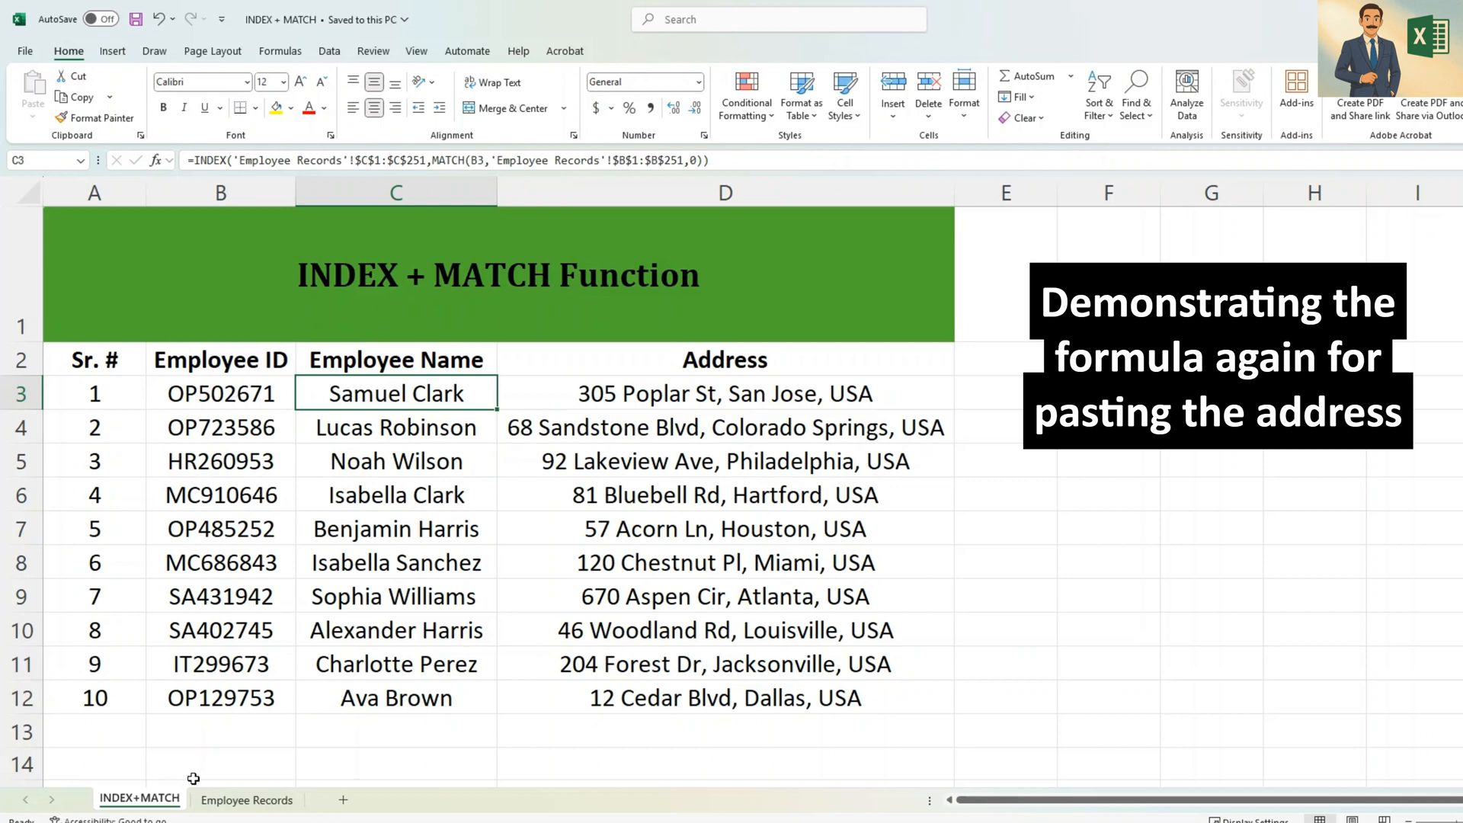